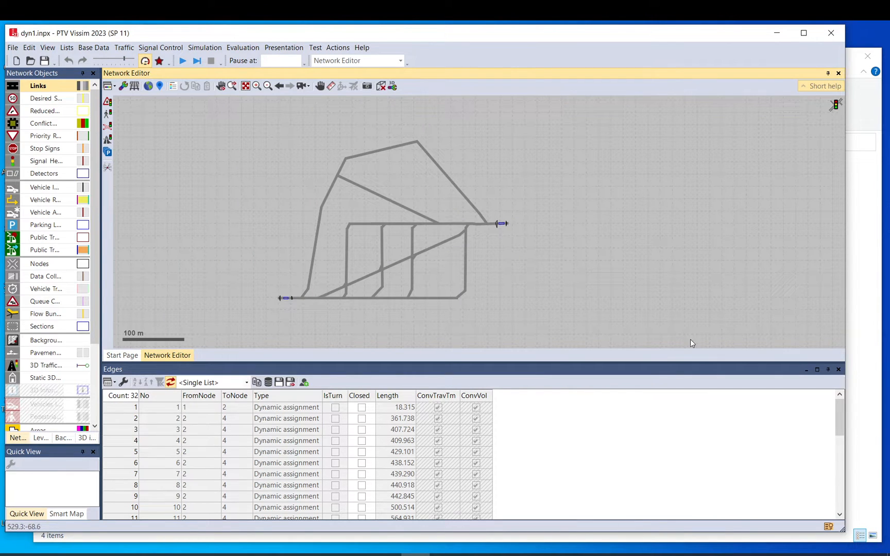
pyautogui.moveTo(611, 428)
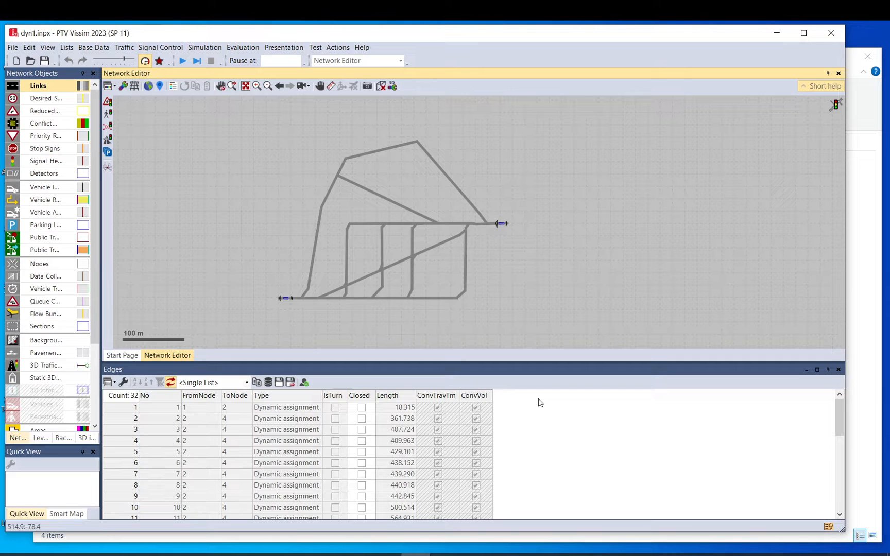
pyautogui.moveTo(537, 403)
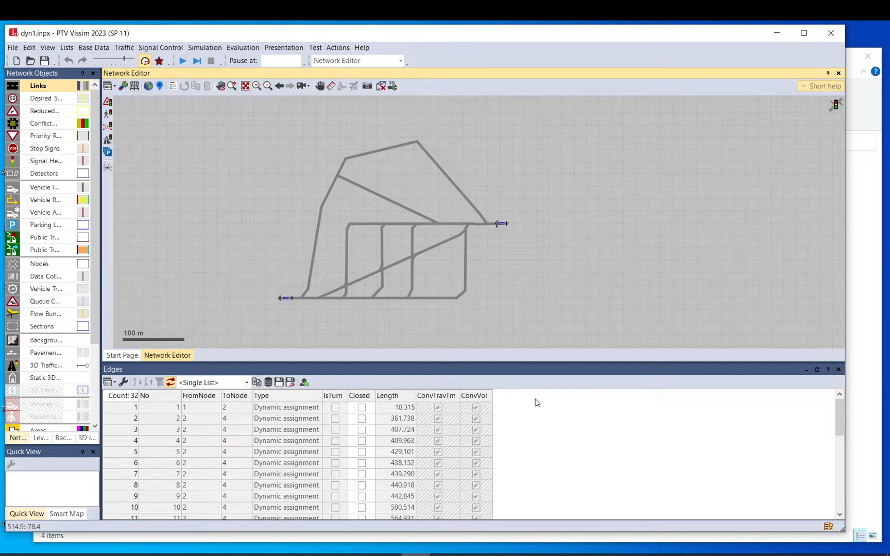
pyautogui.moveTo(532, 402)
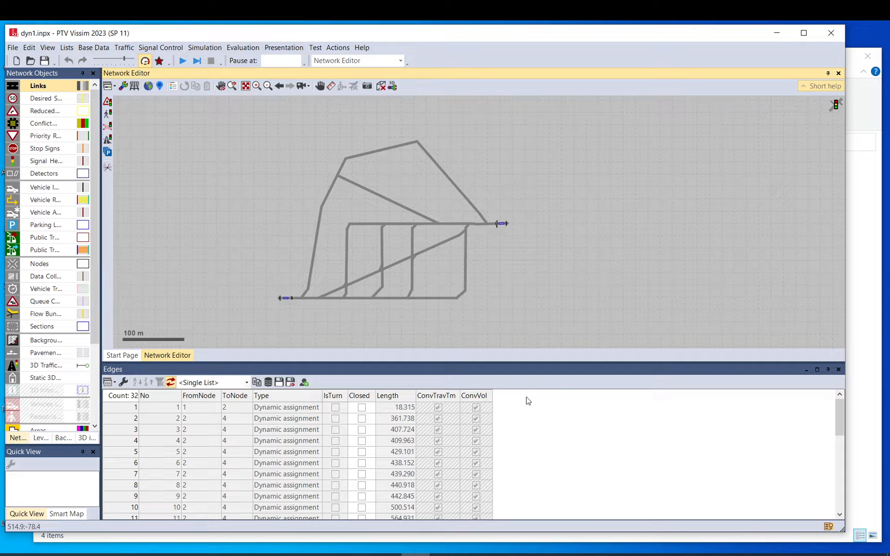
pyautogui.moveTo(353, 332)
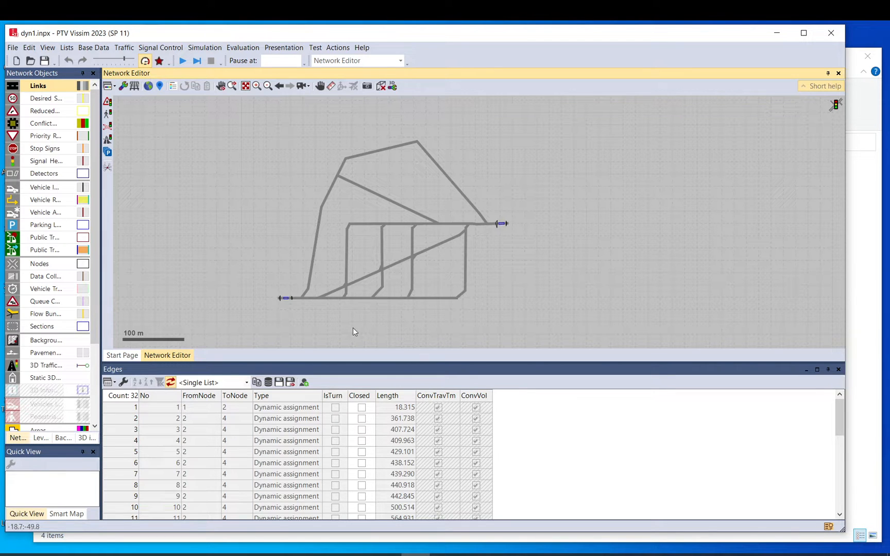
pyautogui.moveTo(215, 97)
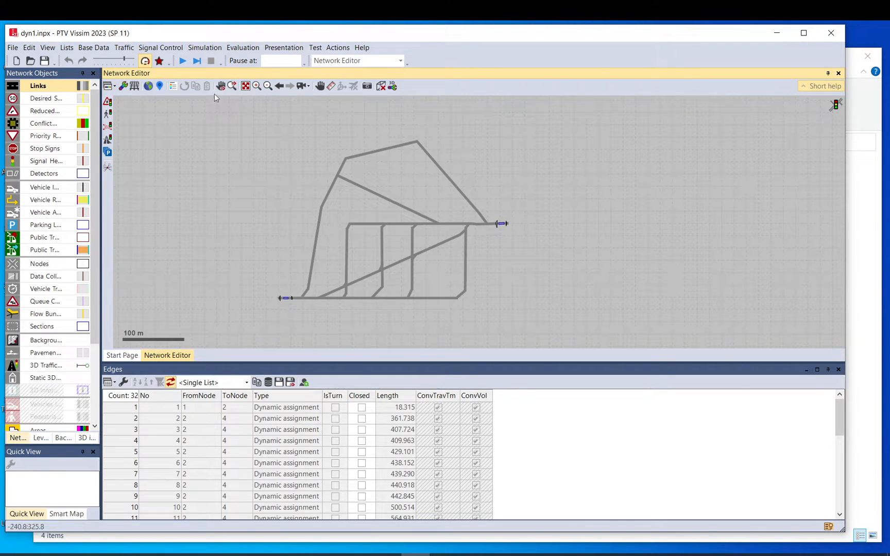
# Step: Review the dynamic assignment files dyn1.bew and dyn1.weg and the evaluation interval
pyautogui.click(124, 47)
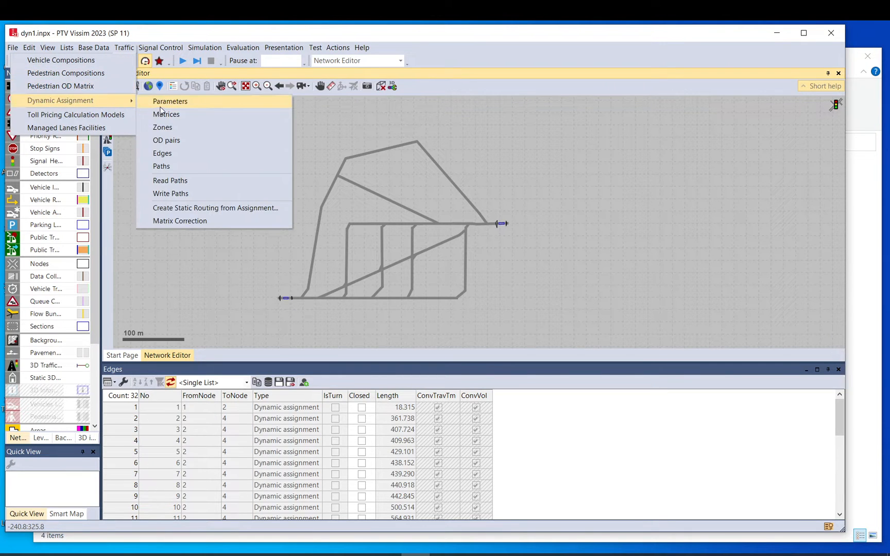
pyautogui.click(170, 101)
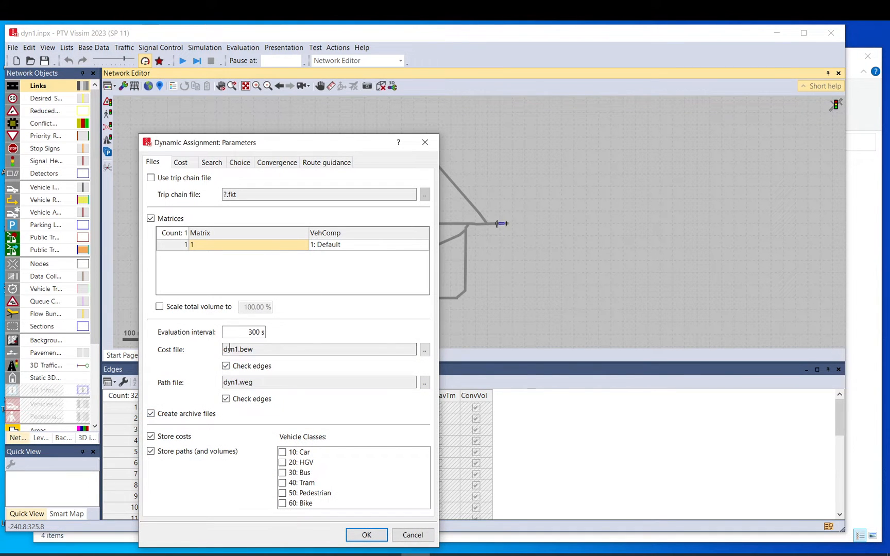
pyautogui.click(318, 382)
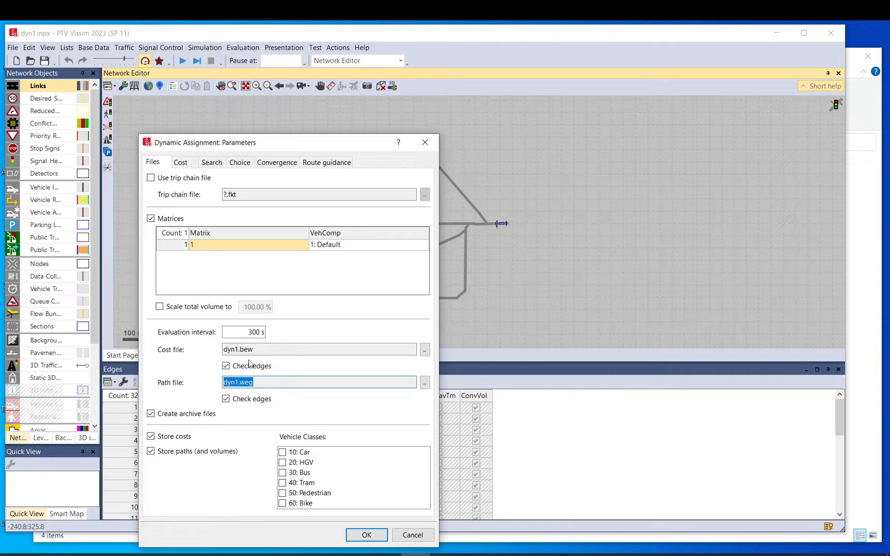
pyautogui.click(318, 349)
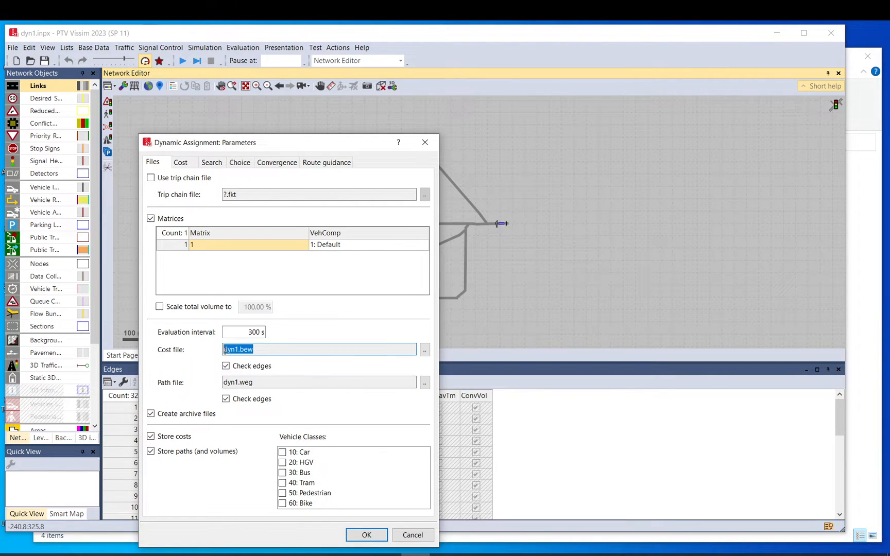
pyautogui.click(318, 382)
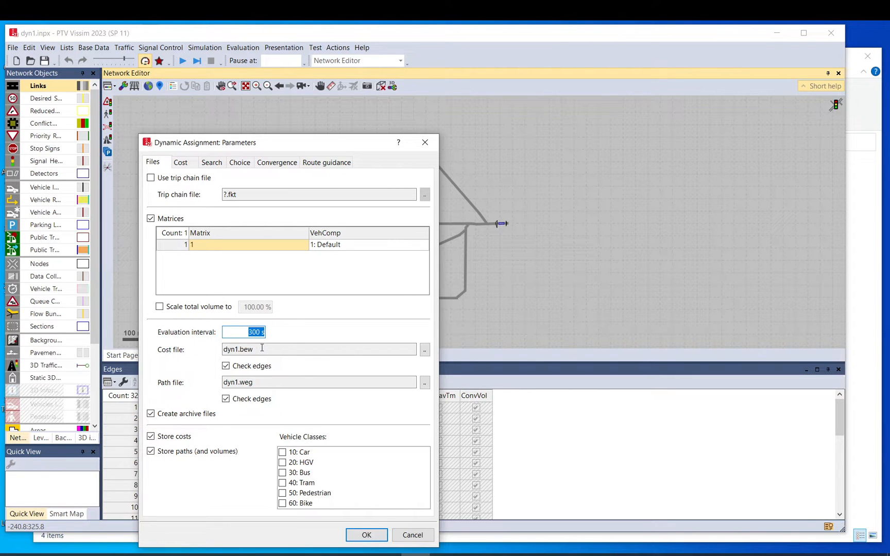
pyautogui.click(318, 382)
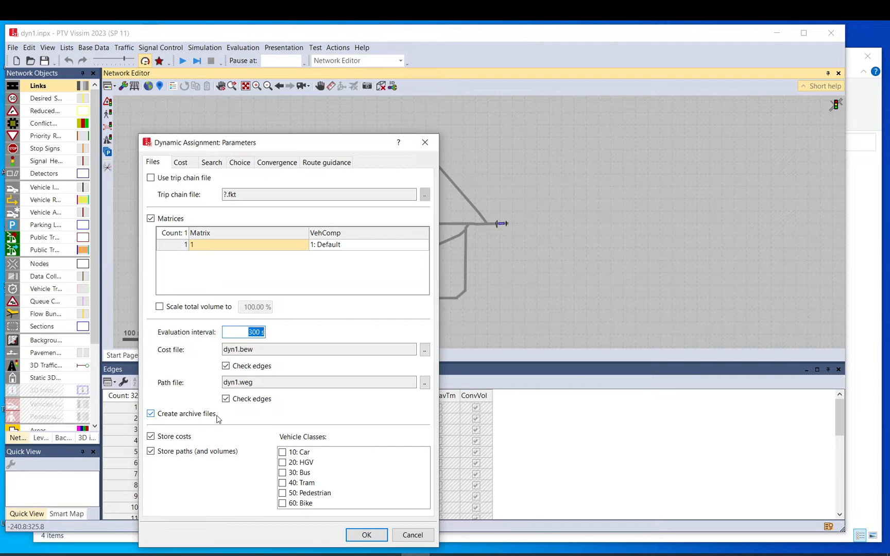
pyautogui.moveTo(208, 418)
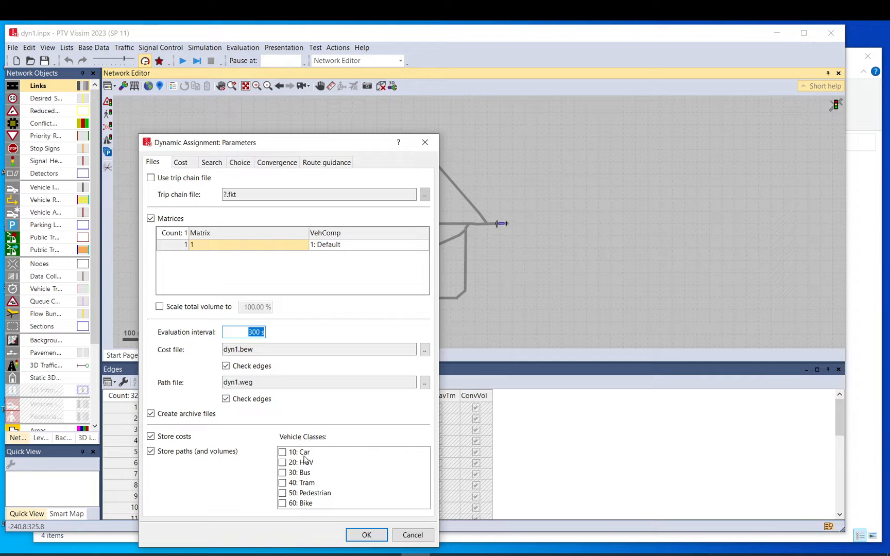
# Step: Include vehicle class 10: Car for storing costs and paths and accept the parameters
pyautogui.click(299, 453)
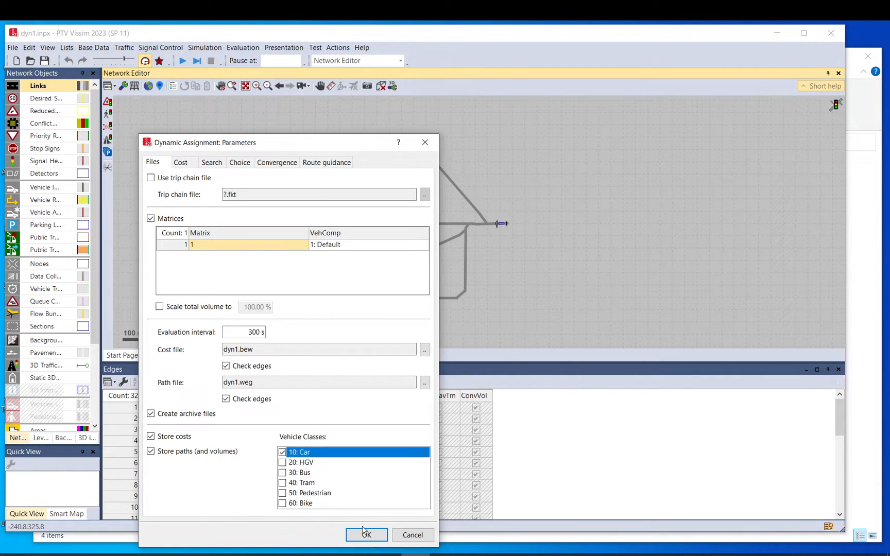
pyautogui.click(366, 535)
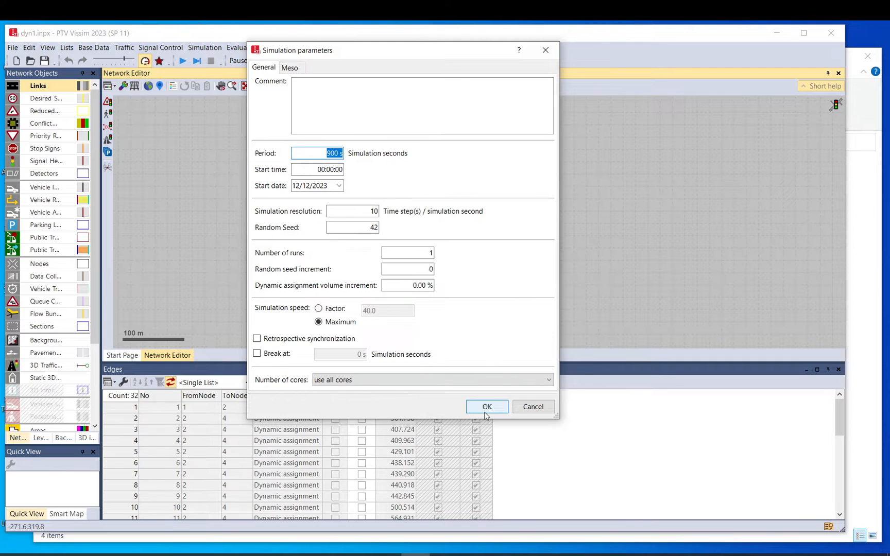
# Step: Accept the simulation parameters, save the project, run the simulation and ignore the vehicle type 200 warning
pyautogui.click(486, 407)
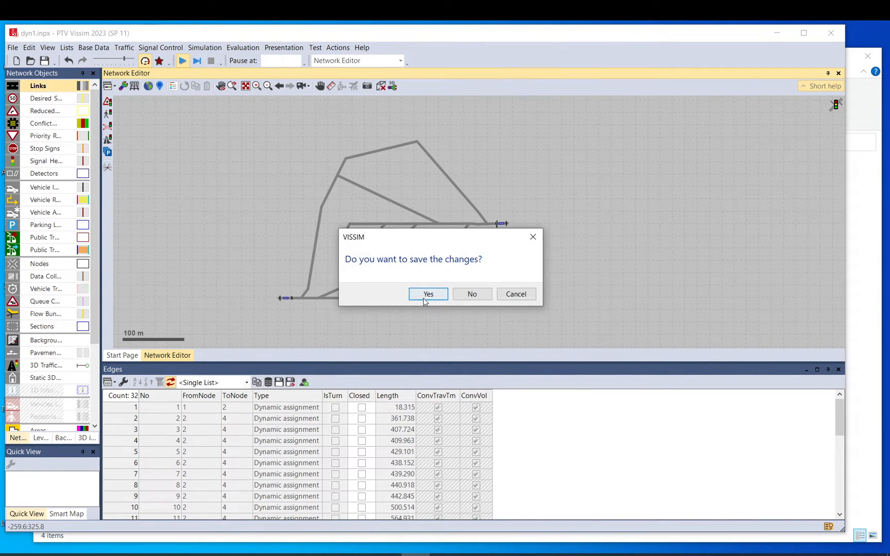
pyautogui.click(428, 293)
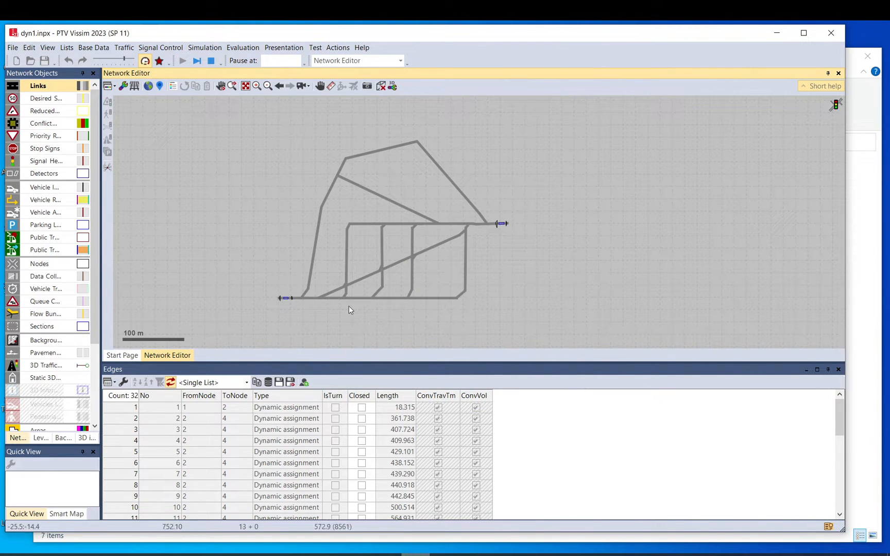
pyautogui.click(183, 61)
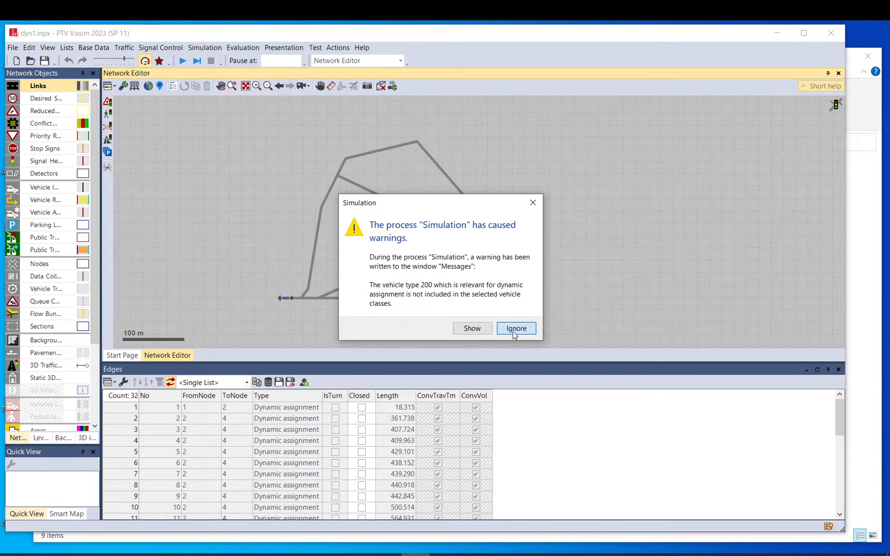
pyautogui.click(515, 328)
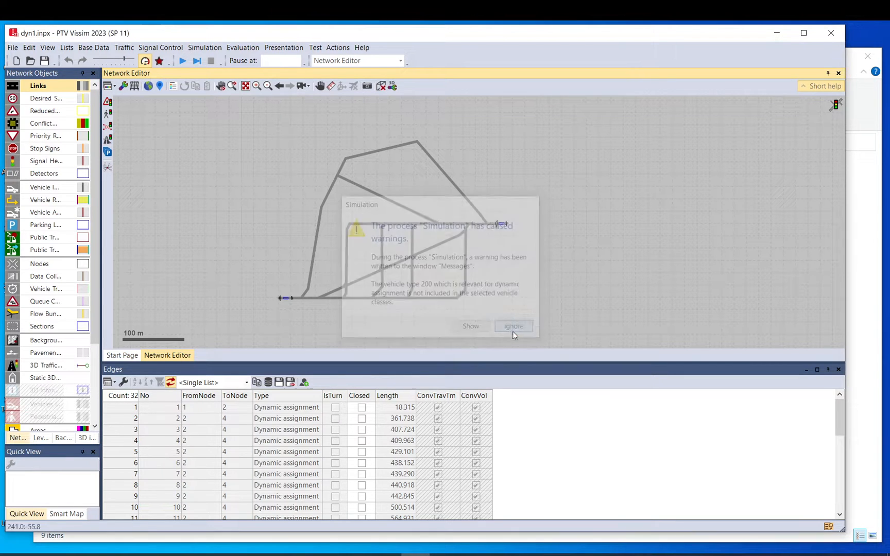
# Step: Check HGV maps to type 200 in Vehicle Classes, then show the Default composition with HGV at 0.020
pyautogui.click(93, 47)
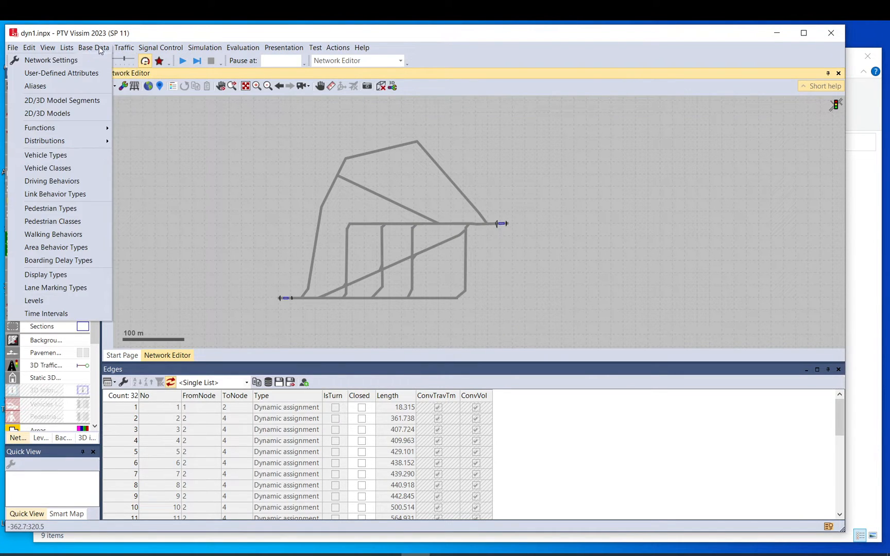
pyautogui.moveTo(48, 168)
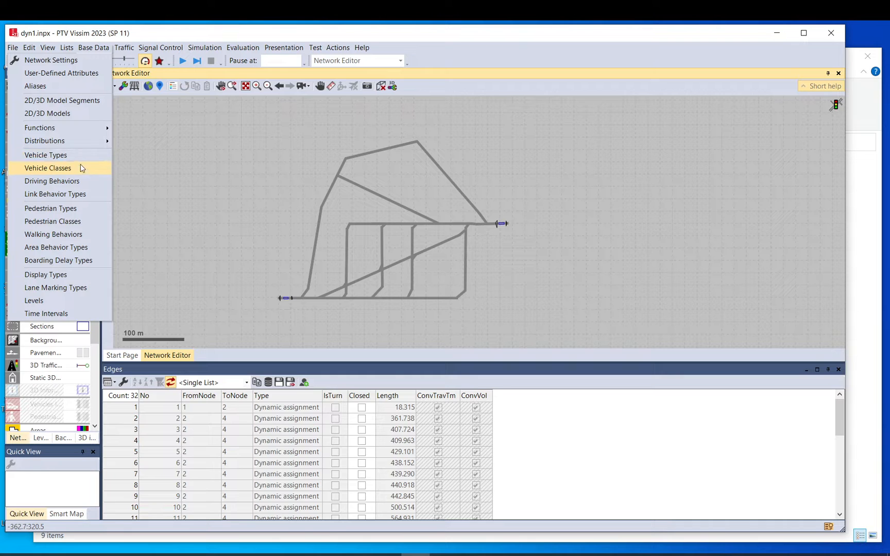
pyautogui.click(48, 168)
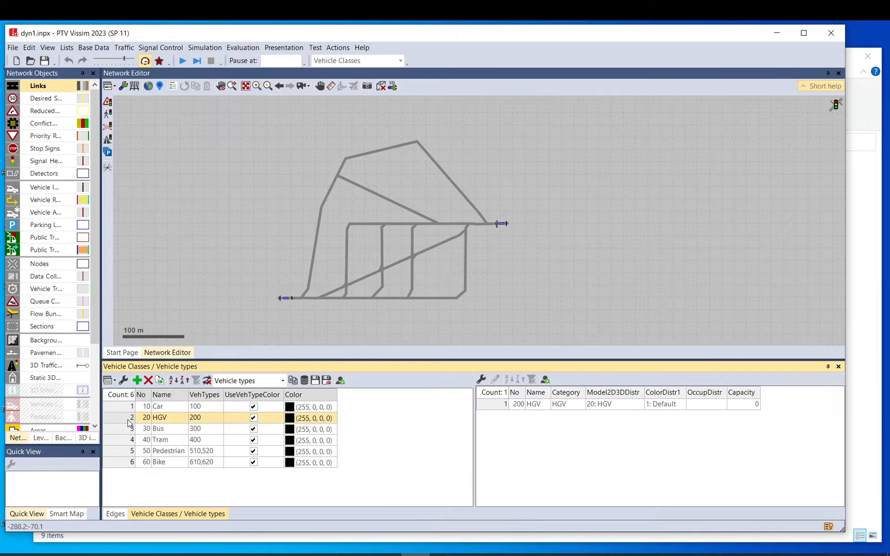
pyautogui.click(202, 419)
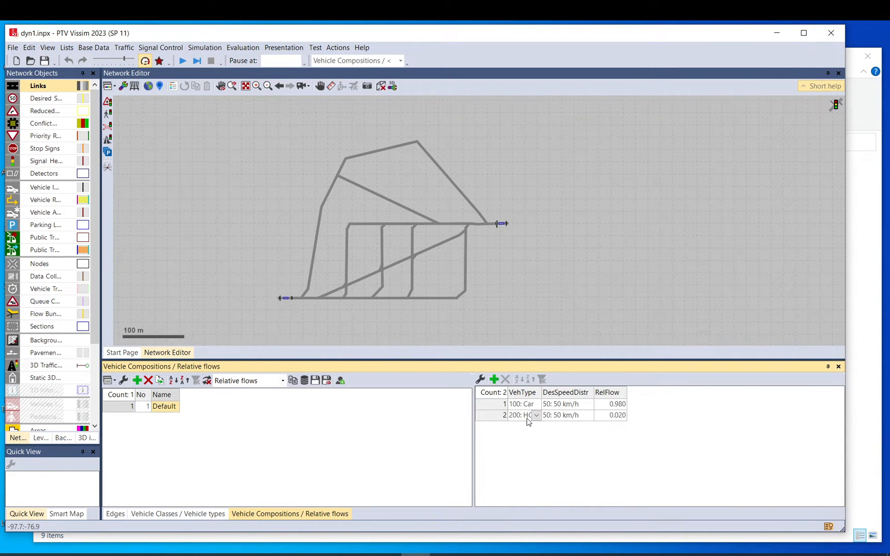
pyautogui.moveTo(522, 415)
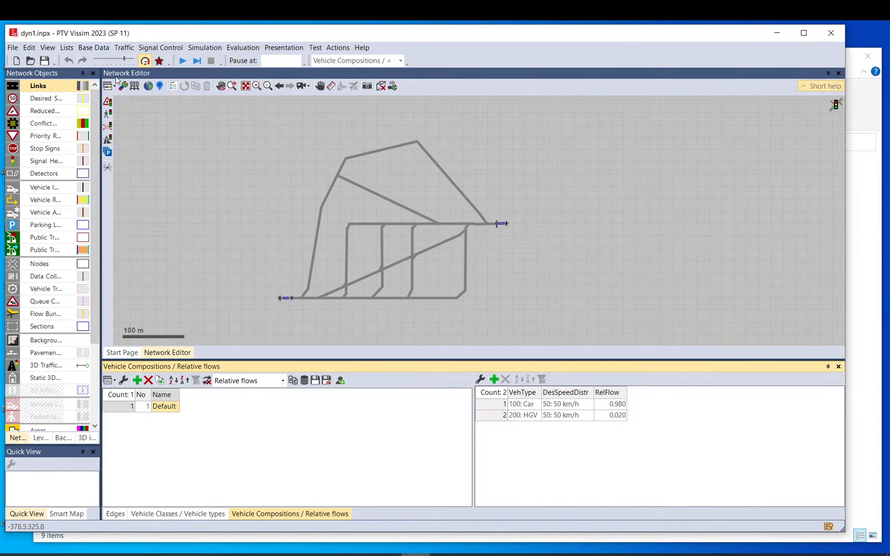
# Step: Show the Messages window confirming 0 errors and the single vehicle type 200 warning
pyautogui.click(47, 47)
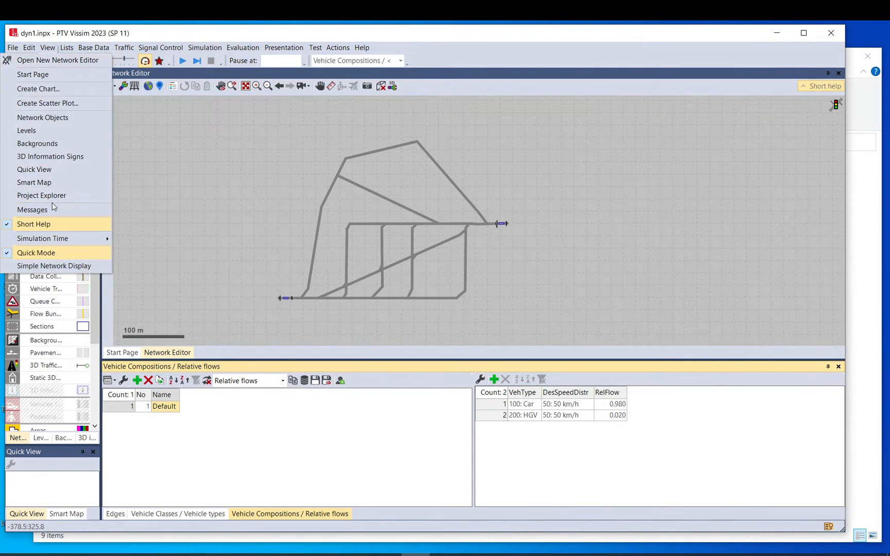
pyautogui.click(32, 209)
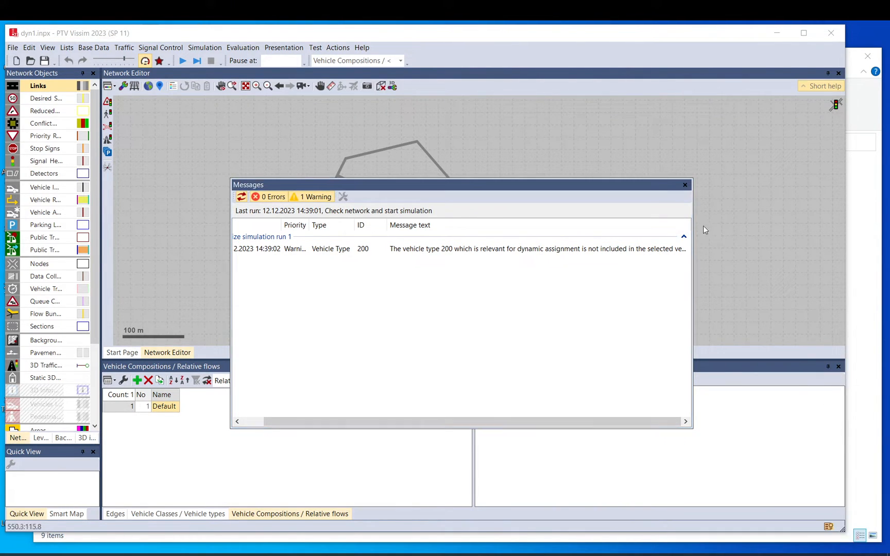
pyautogui.click(685, 185)
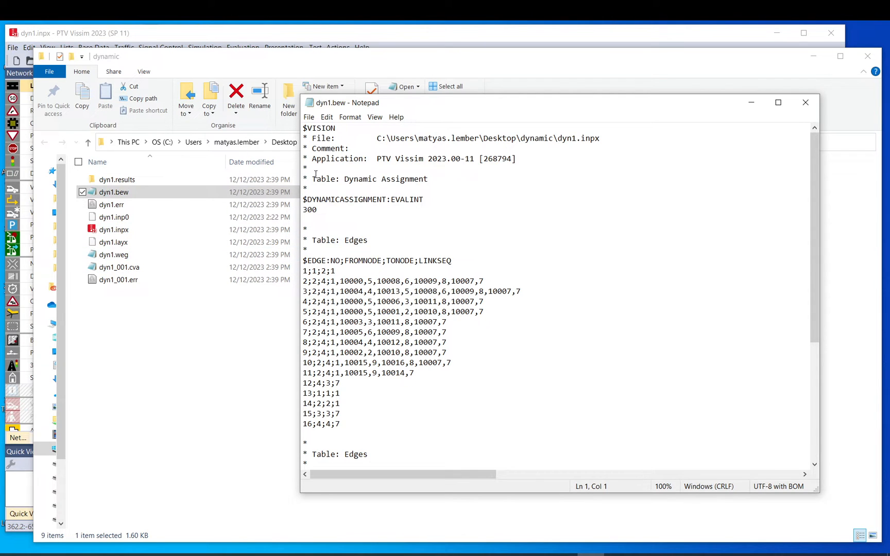
# Step: Pick out the evaluation interval 300 in dyn1.bew and scroll to the Edges table
pyautogui.doubleClick(309, 209)
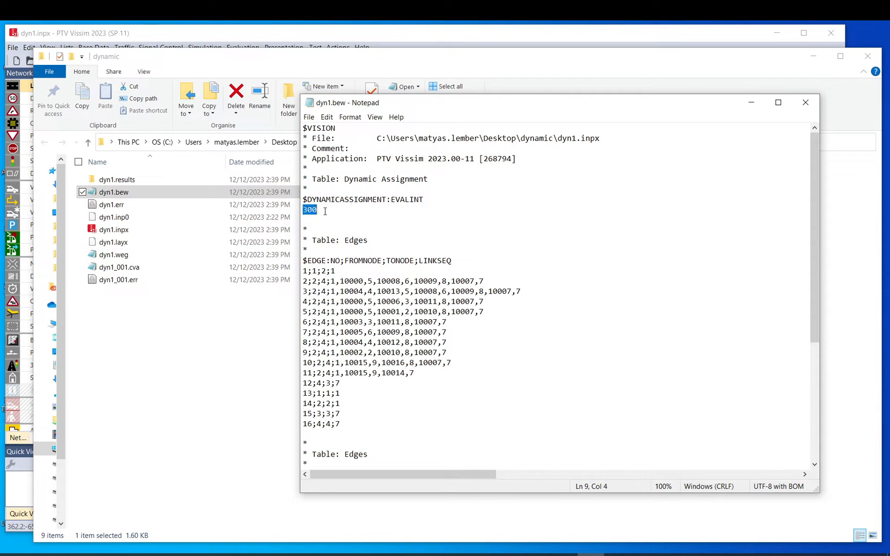
pyautogui.moveTo(304, 260); pyautogui.dragTo(341, 414)
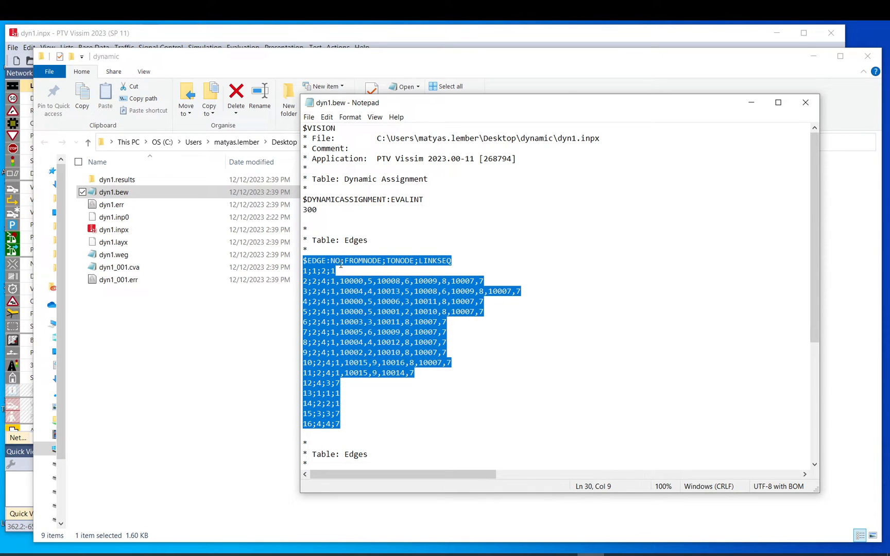
pyautogui.scroll(-3)
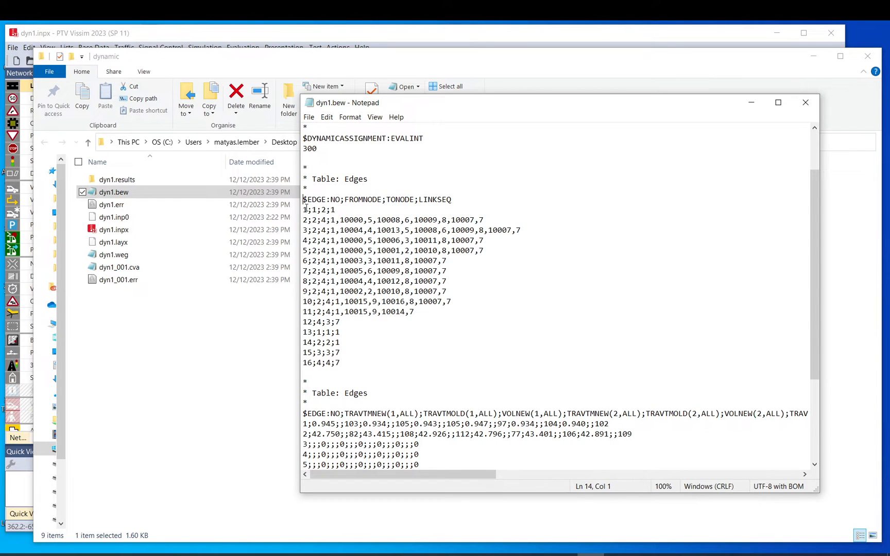
# Step: Select the FROMNODE header and highlight edge 2's link sequence in the Edges table
pyautogui.click(303, 209)
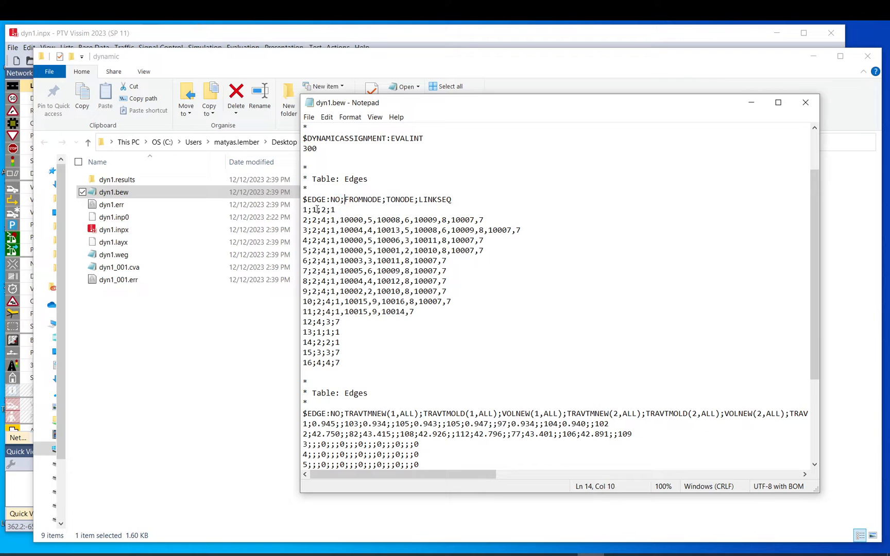
pyautogui.doubleClick(325, 210)
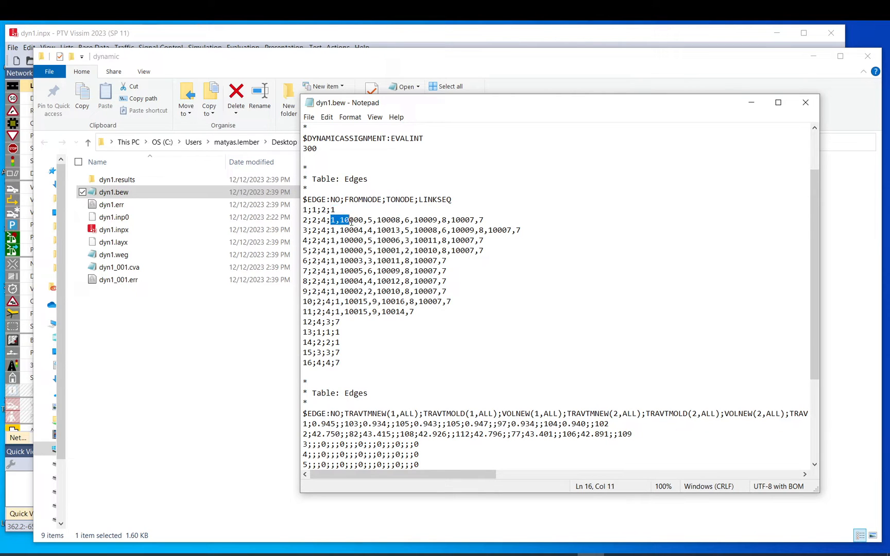
pyautogui.moveTo(332, 220); pyautogui.dragTo(482, 219)
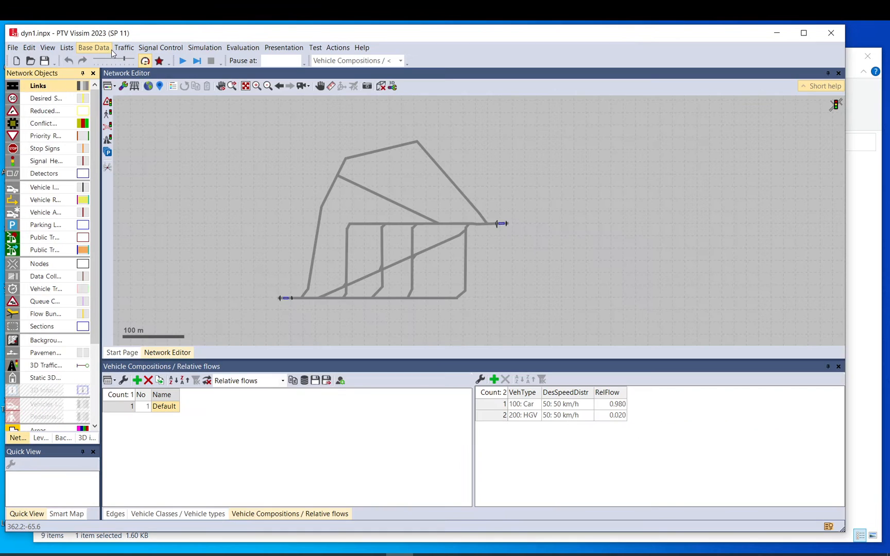
# Step: List the dynamic assignment edges and trace edge 2 over links 1 and 5 in the network
pyautogui.click(92, 47)
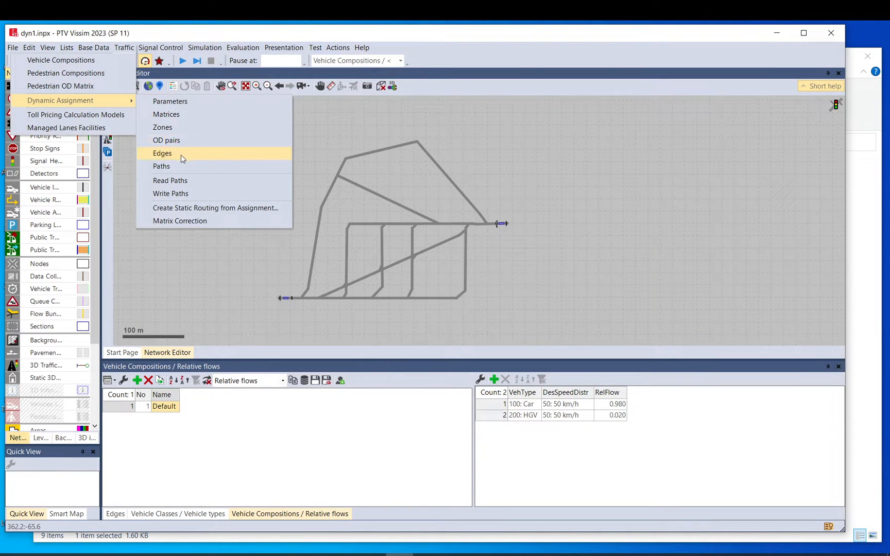
pyautogui.click(163, 154)
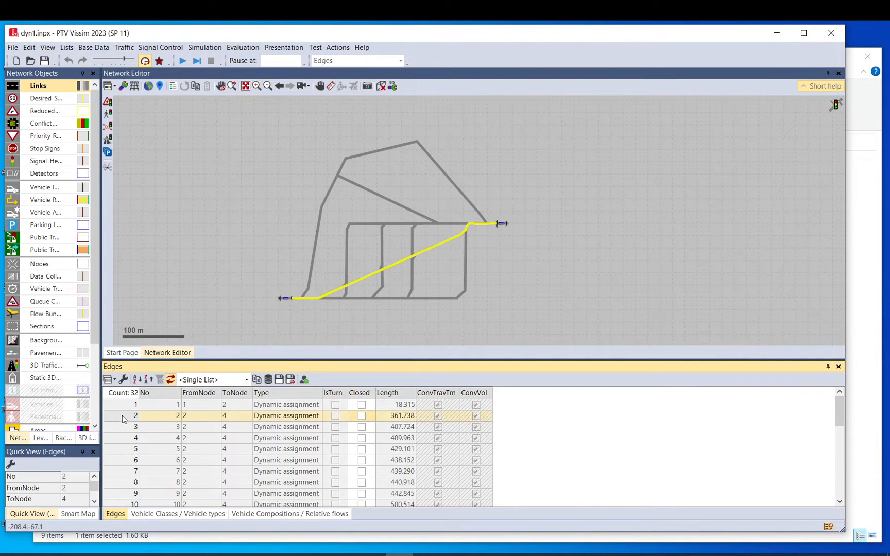
pyautogui.moveTo(487, 229)
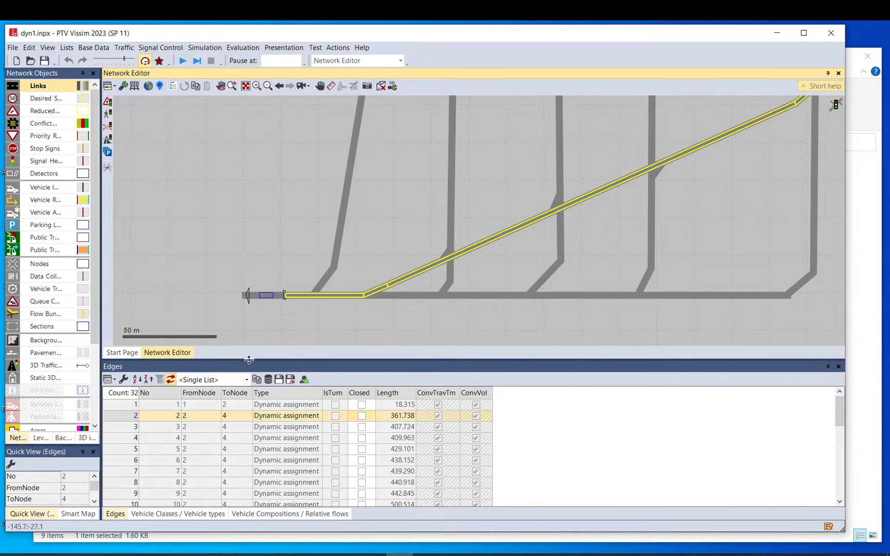
pyautogui.click(338, 295)
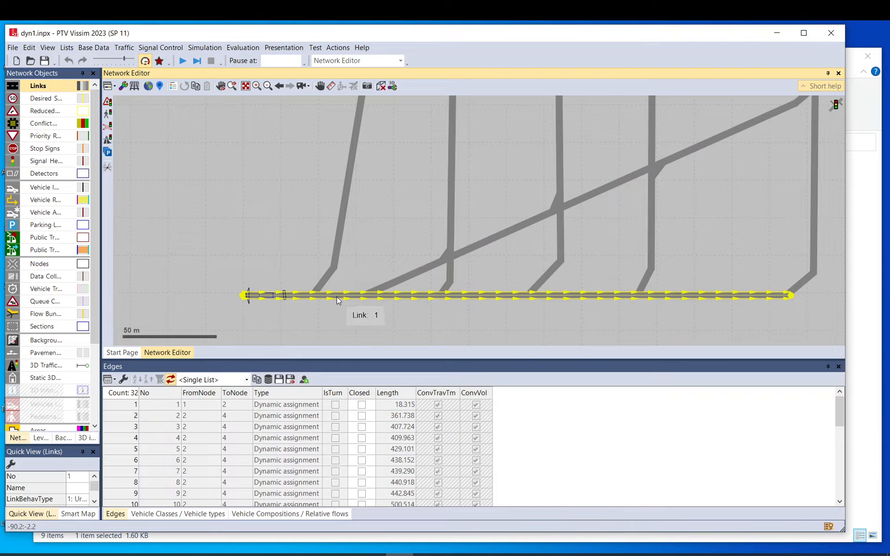
pyautogui.click(391, 285)
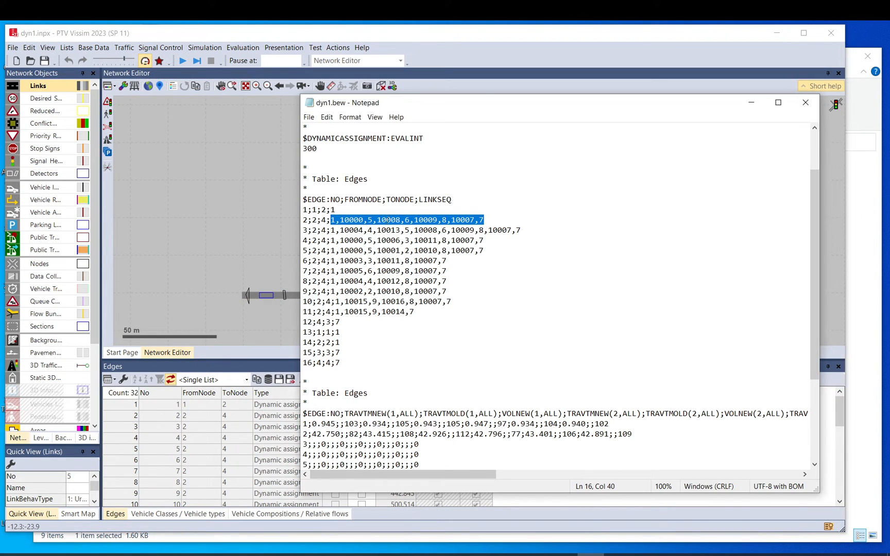
# Step: Highlight the end of edge 2's link sequence, then scroll to the second Edges table of travel times
pyautogui.click(369, 219)
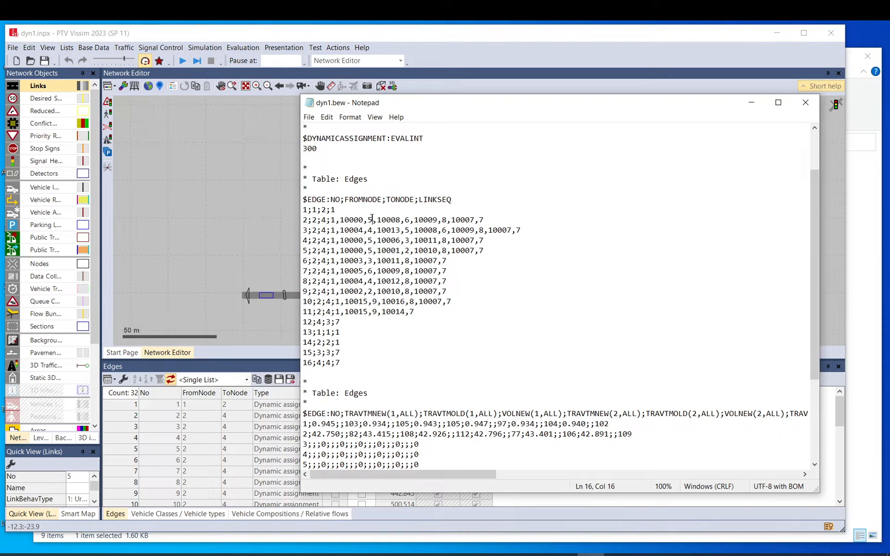
pyautogui.moveTo(372, 219); pyautogui.dragTo(483, 220)
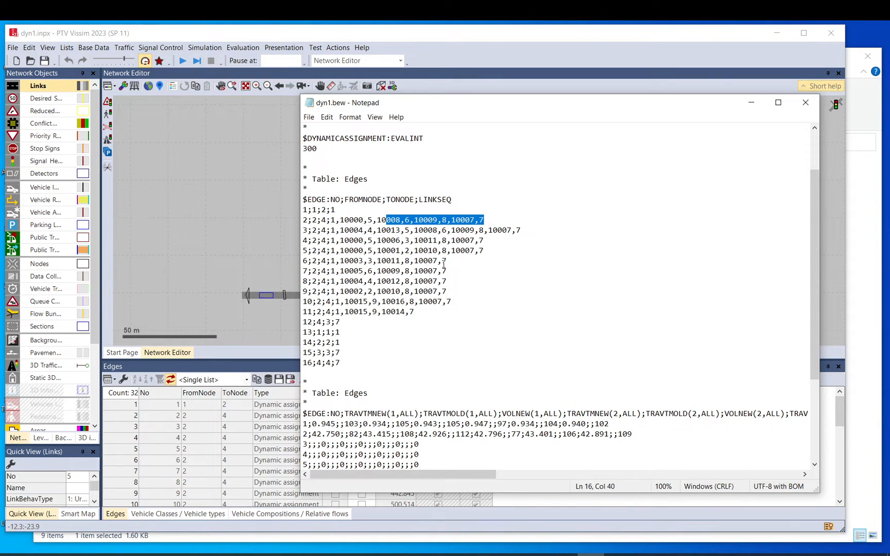
pyautogui.scroll(-3)
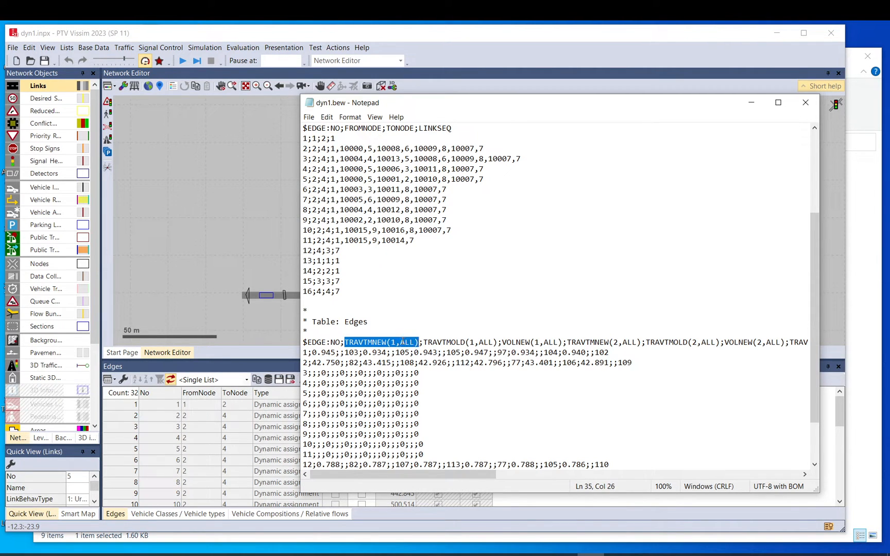
# Step: Pick out the TRAVTMNEW and VOLNEW per-run column headers, including the per-interval TRAVTMNEW(1,10) entries
pyautogui.doubleClick(405, 342)
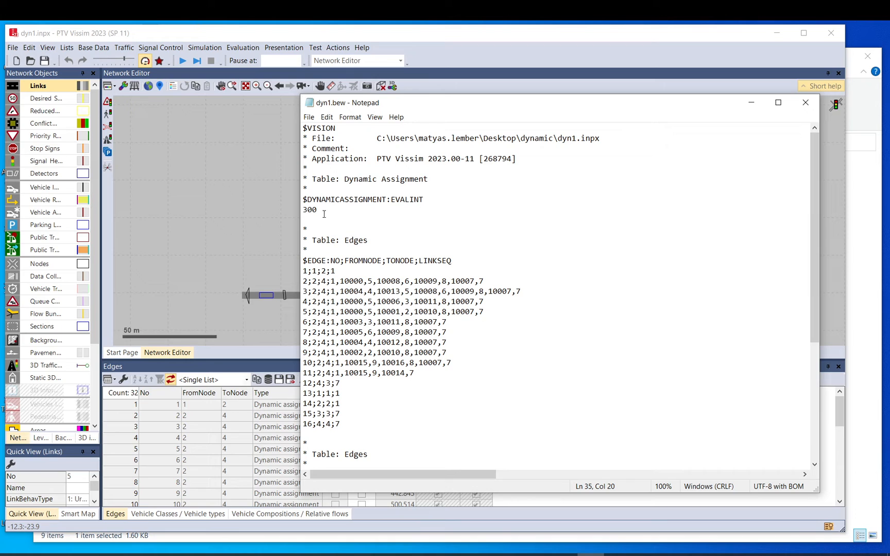
pyautogui.doubleClick(309, 209)
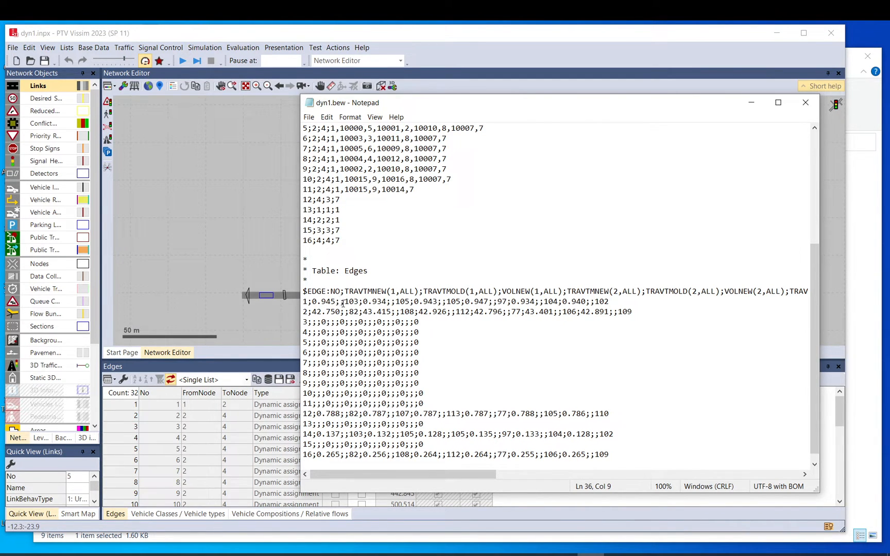
pyautogui.doubleClick(529, 291)
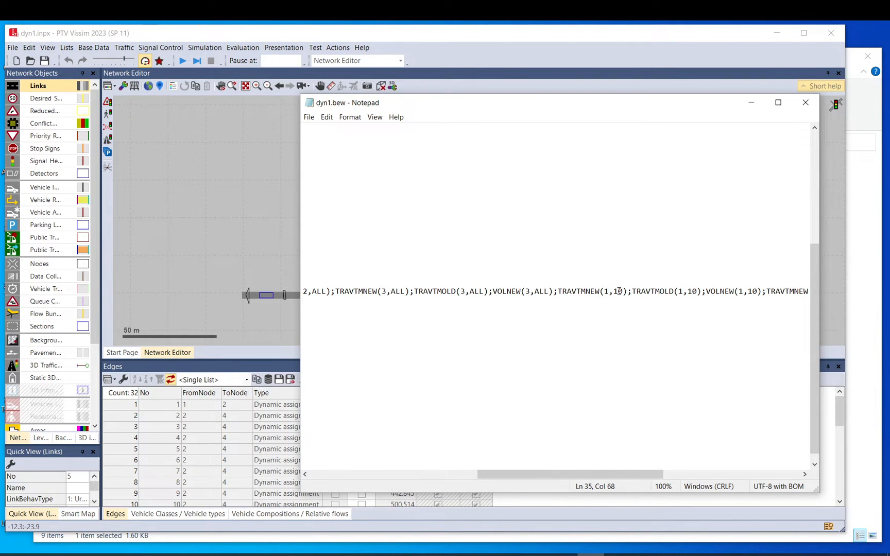
pyautogui.doubleClick(616, 291)
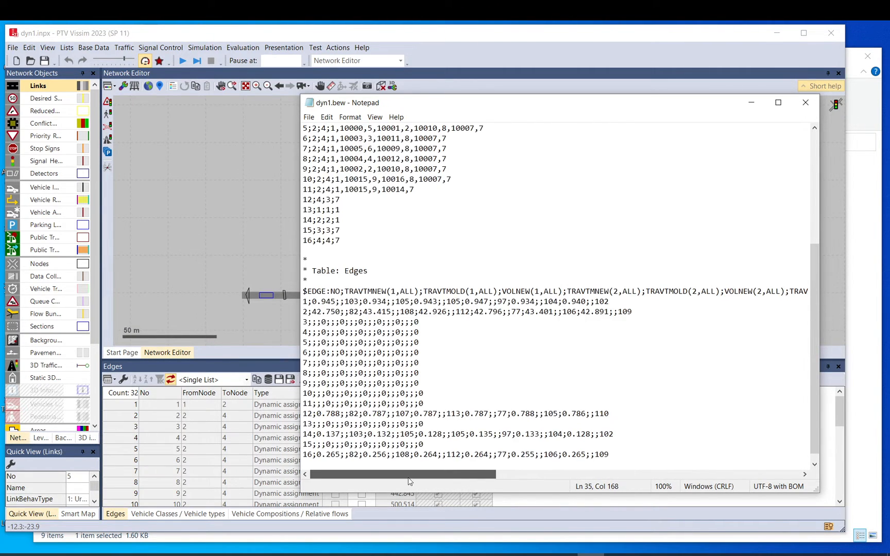
pyautogui.moveTo(444, 301); pyautogui.dragTo(608, 302)
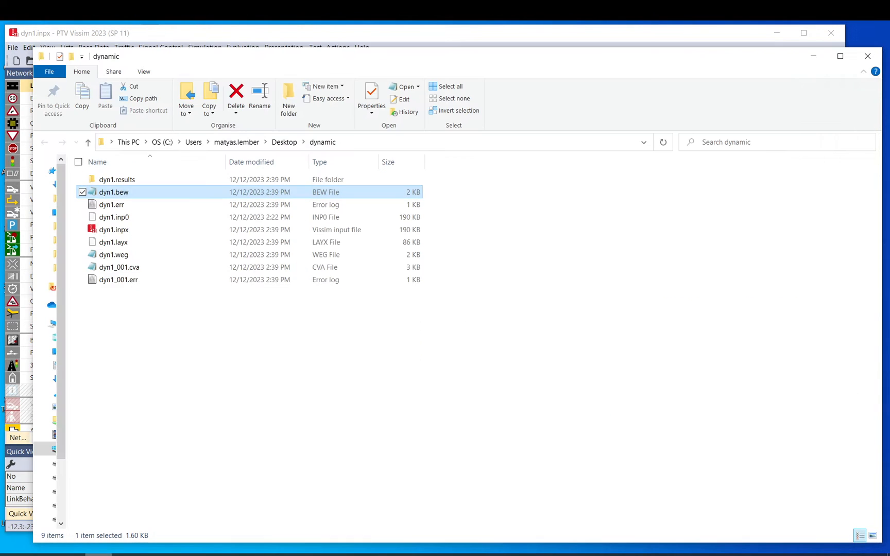
# Step: Load dyn1.weg in Notepad and highlight its first Paths table with path 1's entry
pyautogui.doubleClick(114, 254)
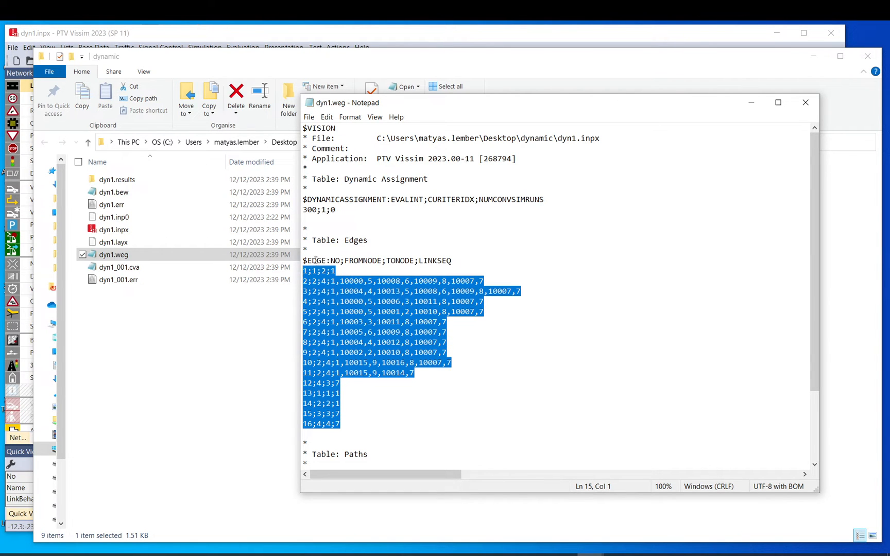
pyautogui.click(396, 311)
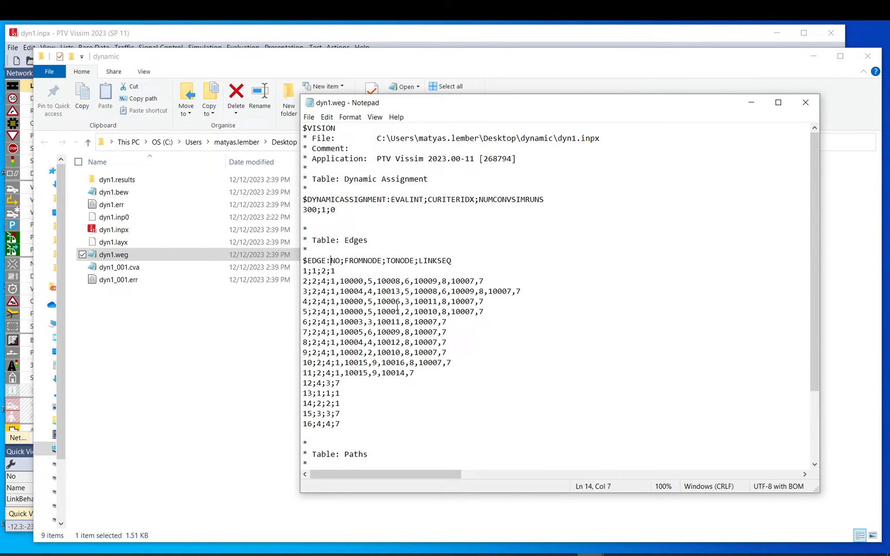
pyautogui.scroll(-3)
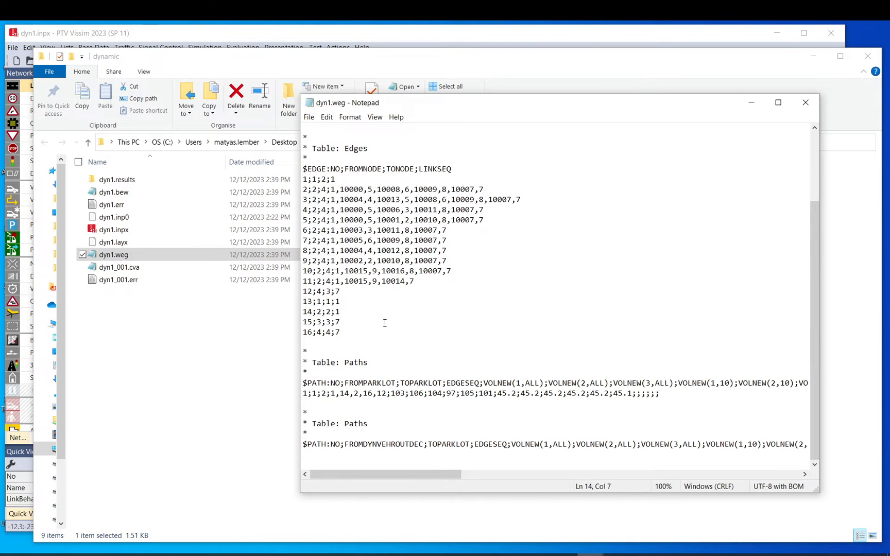
pyautogui.moveTo(304, 359); pyautogui.dragTo(311, 393)
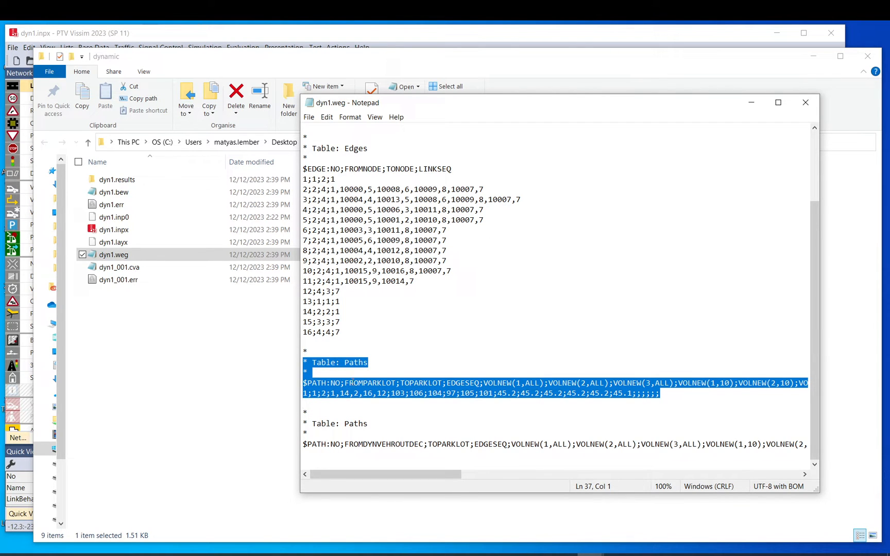
pyautogui.doubleClick(367, 383)
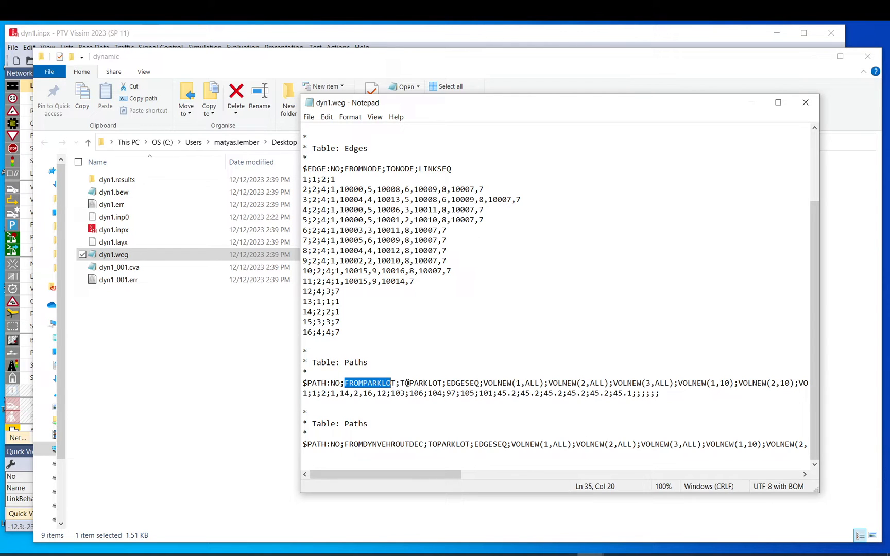
pyautogui.doubleClick(422, 384)
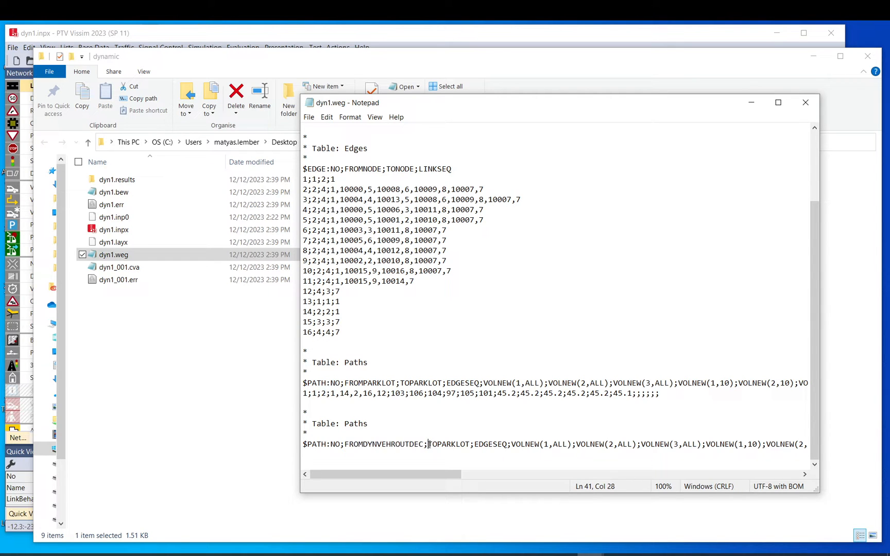
pyautogui.doubleClick(448, 444)
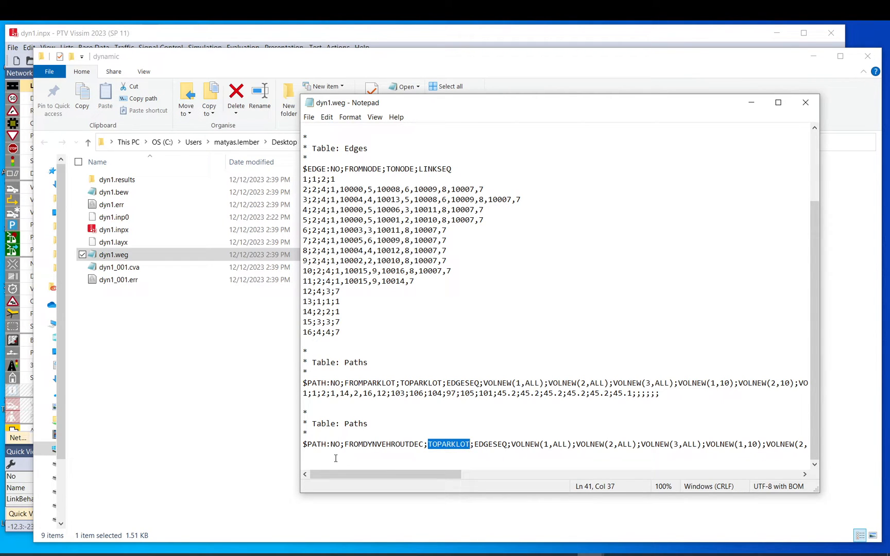
pyautogui.click(422, 450)
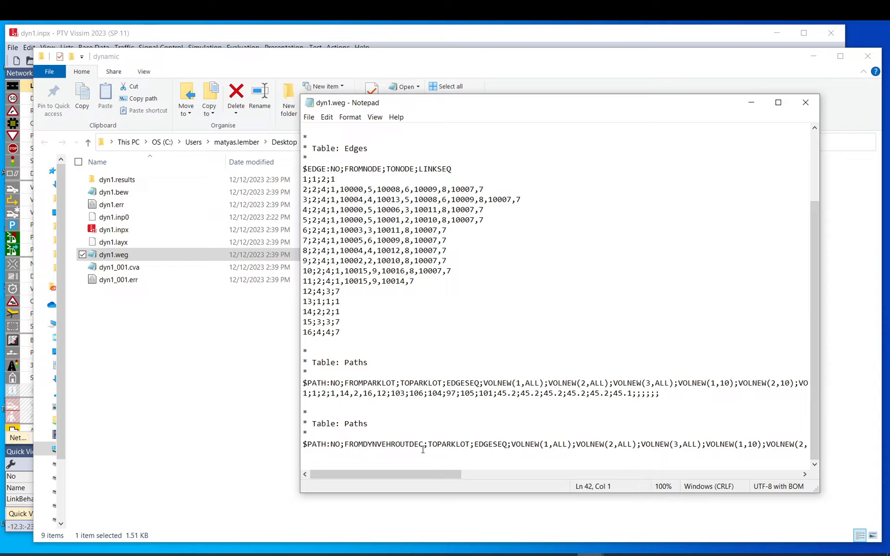
pyautogui.click(303, 393)
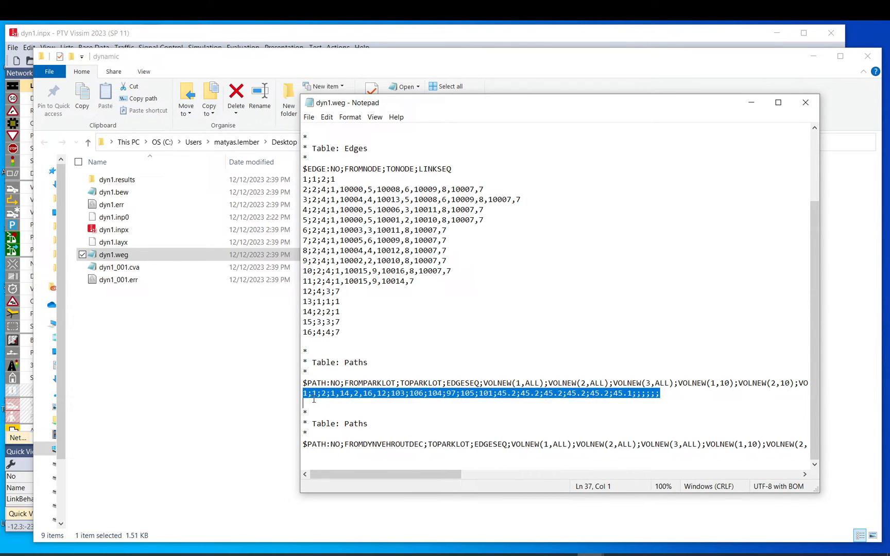
pyautogui.click(309, 401)
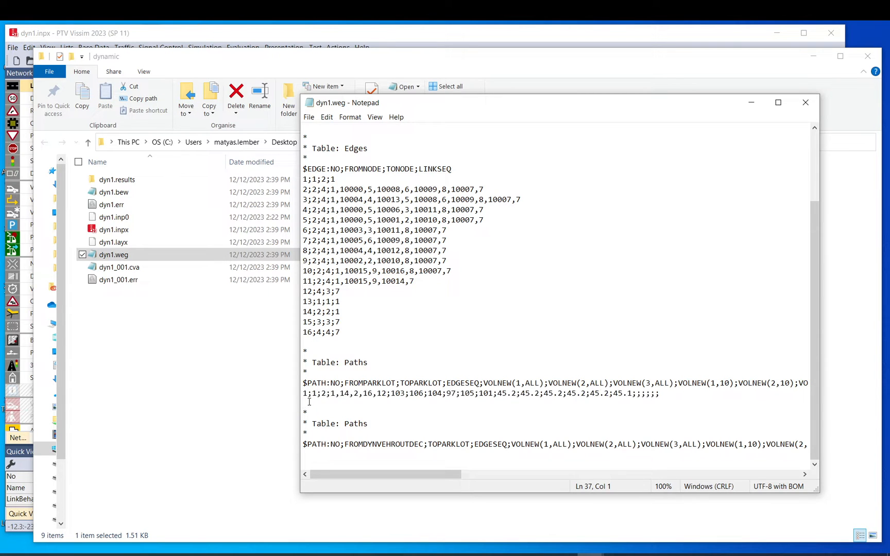
pyautogui.tripleClick(454, 392)
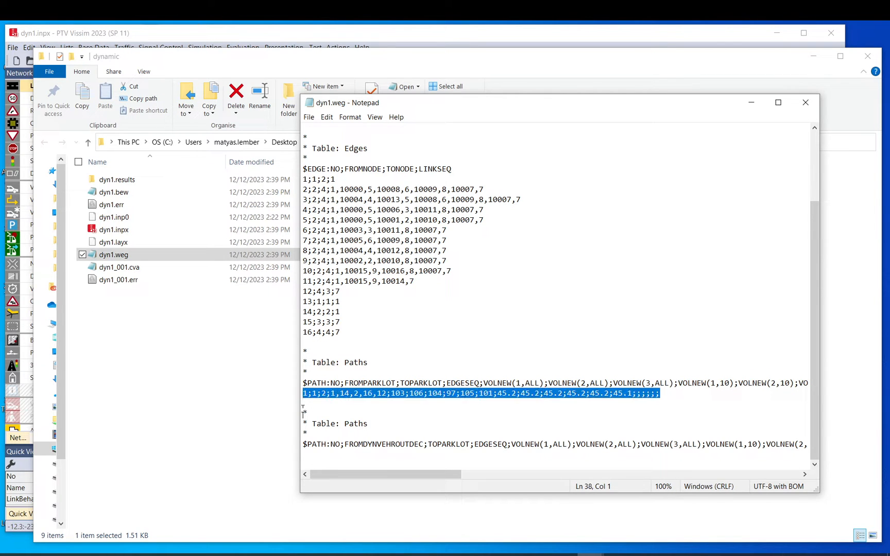
pyautogui.click(556, 302)
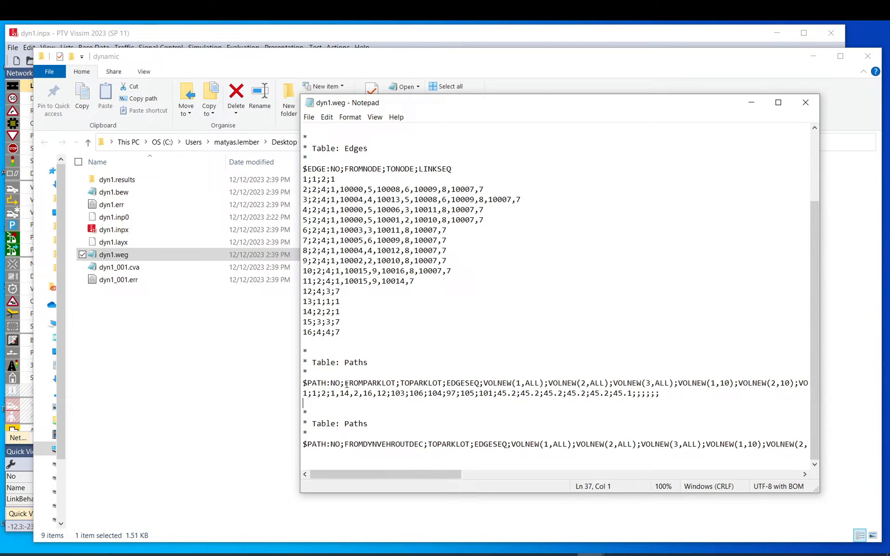
pyautogui.doubleClick(420, 384)
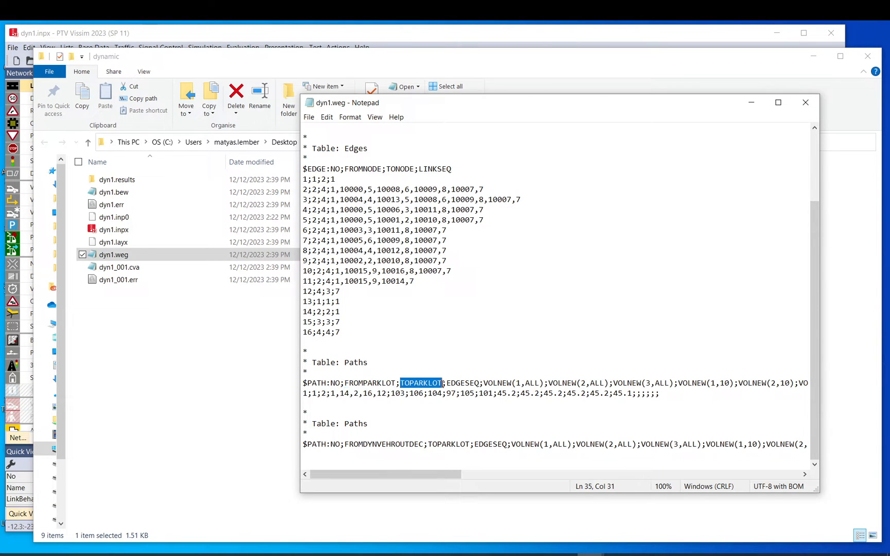
pyautogui.doubleClick(463, 384)
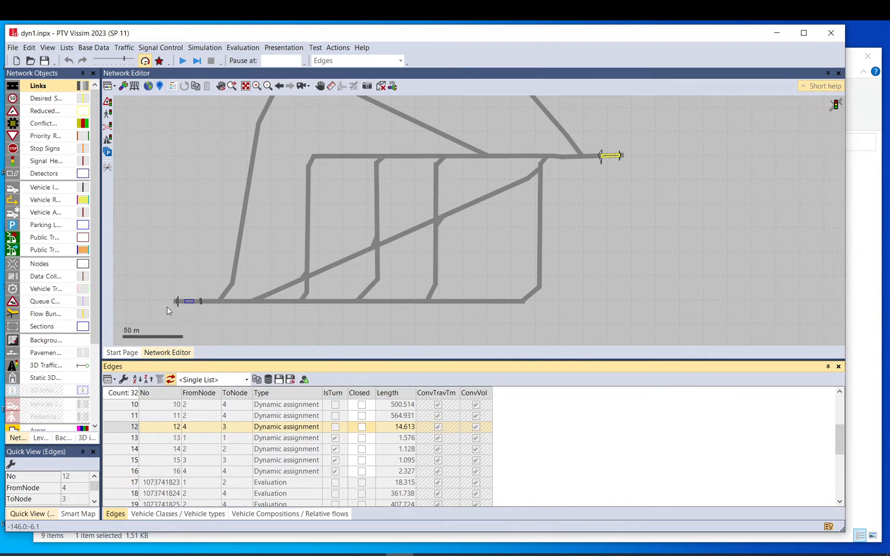
pyautogui.moveTo(701, 232)
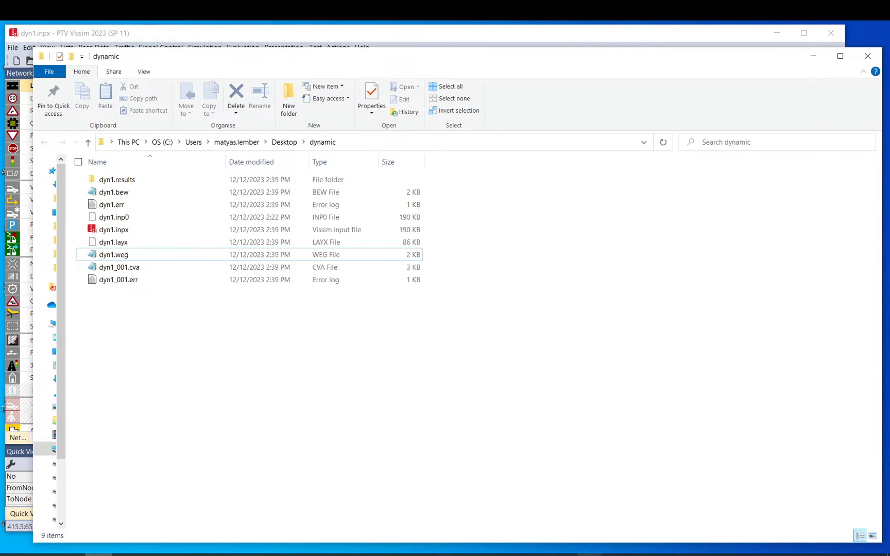
# Step: Reopen dyn1.weg, highlight the VOLNEW headings, read through to DEMTARGREL and close Notepad
pyautogui.doubleClick(114, 254)
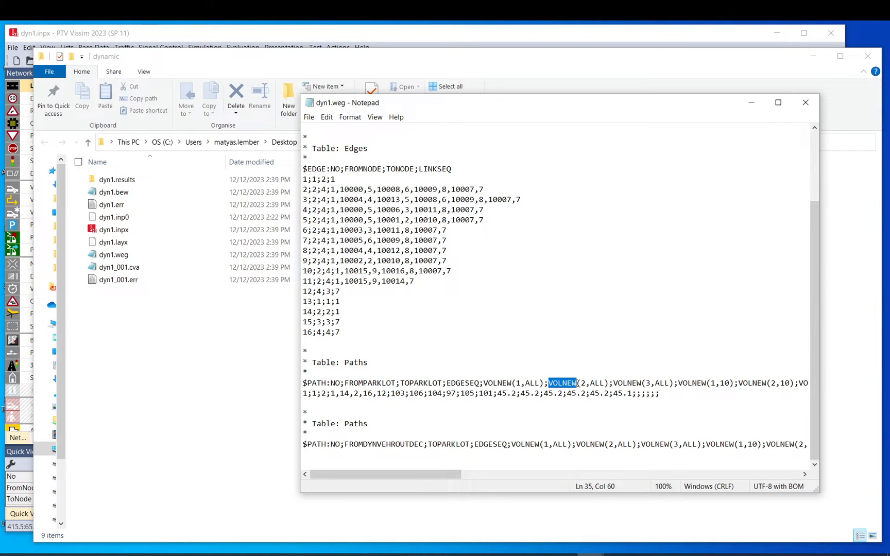
pyautogui.moveTo(562, 382); pyautogui.dragTo(653, 382)
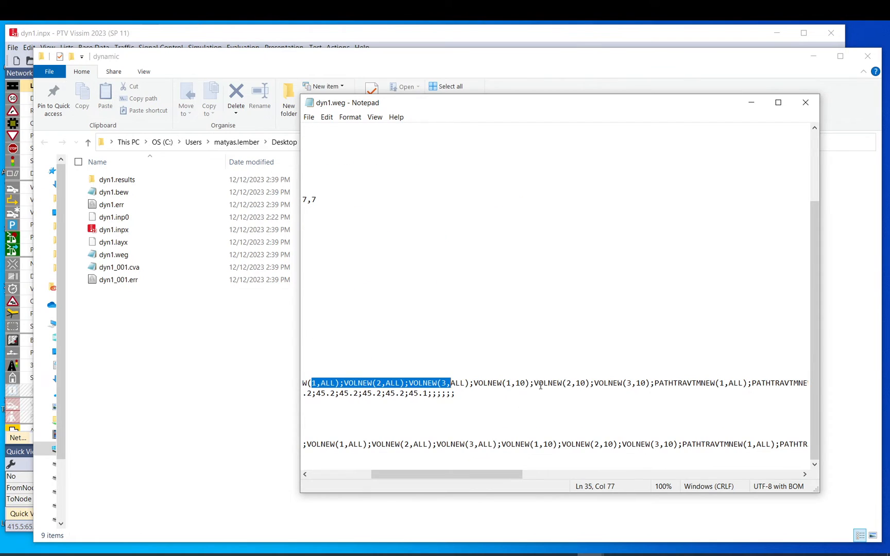
pyautogui.click(651, 384)
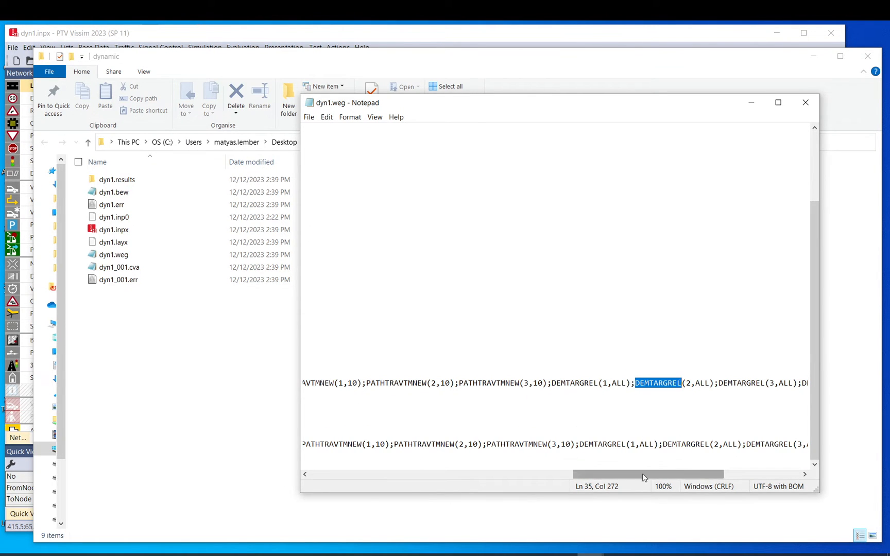
pyautogui.hscroll(-3)
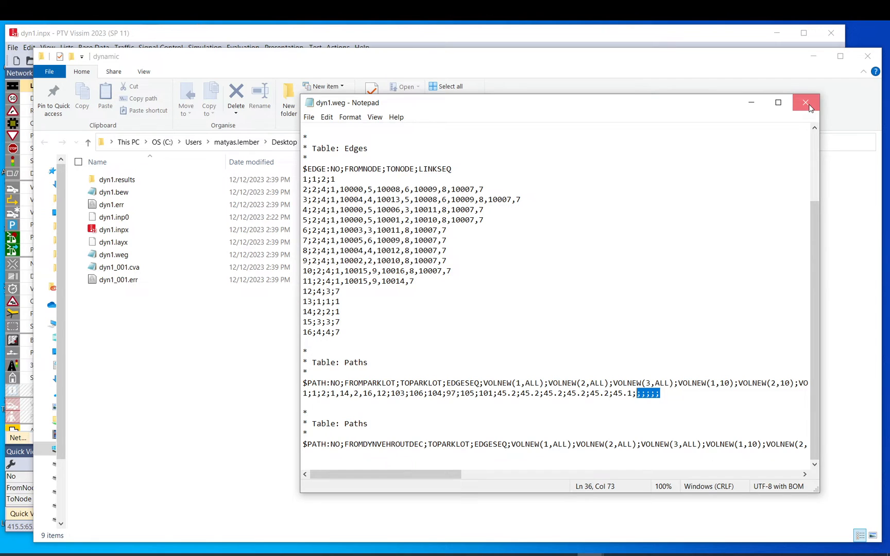
pyautogui.click(805, 103)
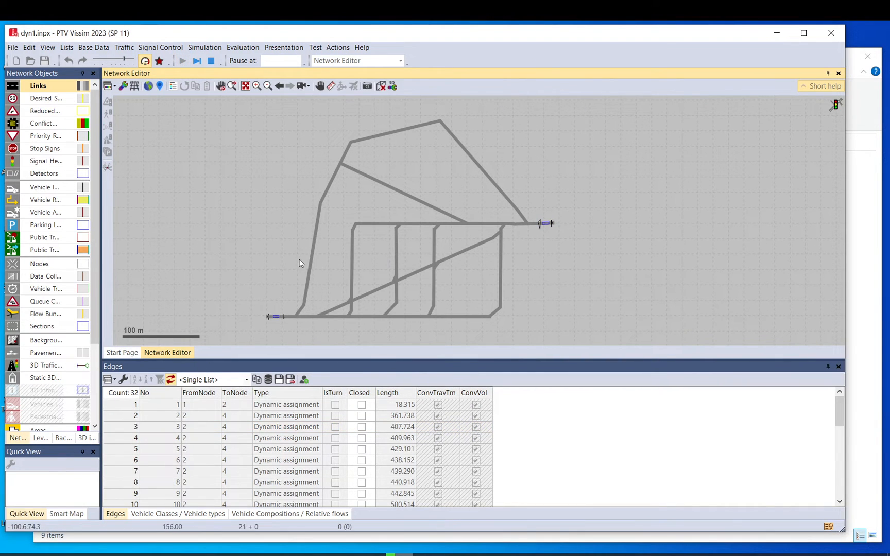
# Step: Start a continuous simulation run and ignore the vehicle type 200 warning
pyautogui.click(182, 61)
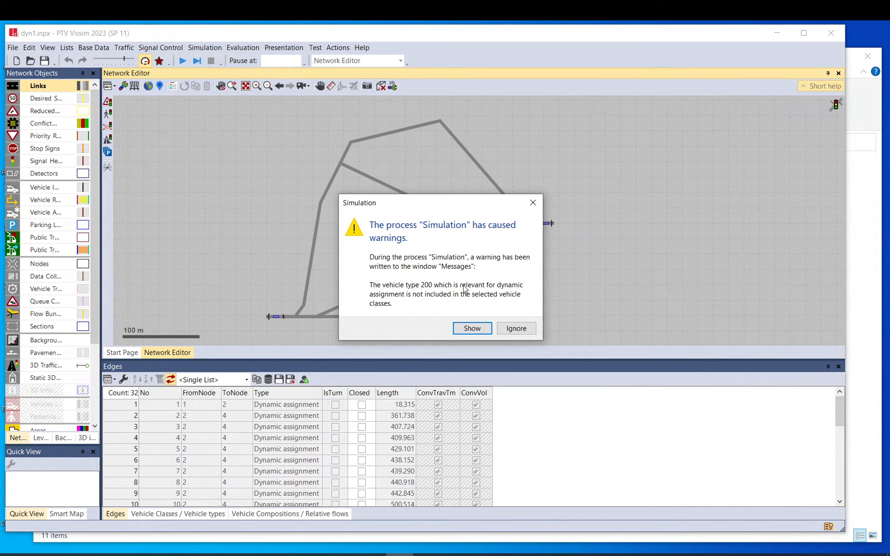
pyautogui.moveTo(426, 291)
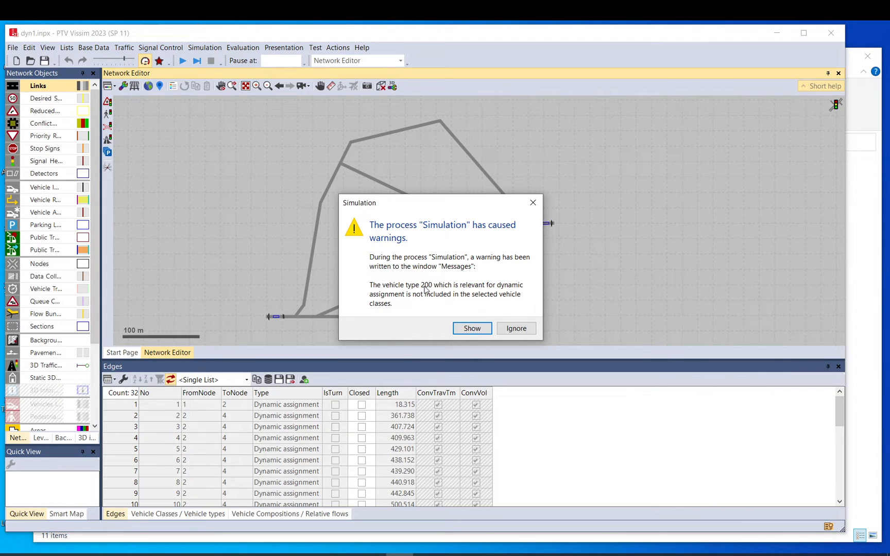
pyautogui.moveTo(427, 283)
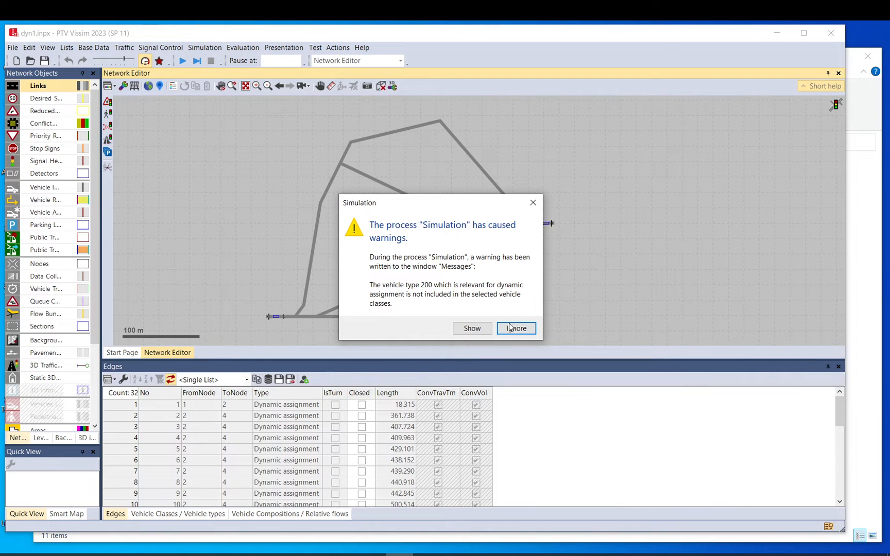
pyautogui.click(515, 328)
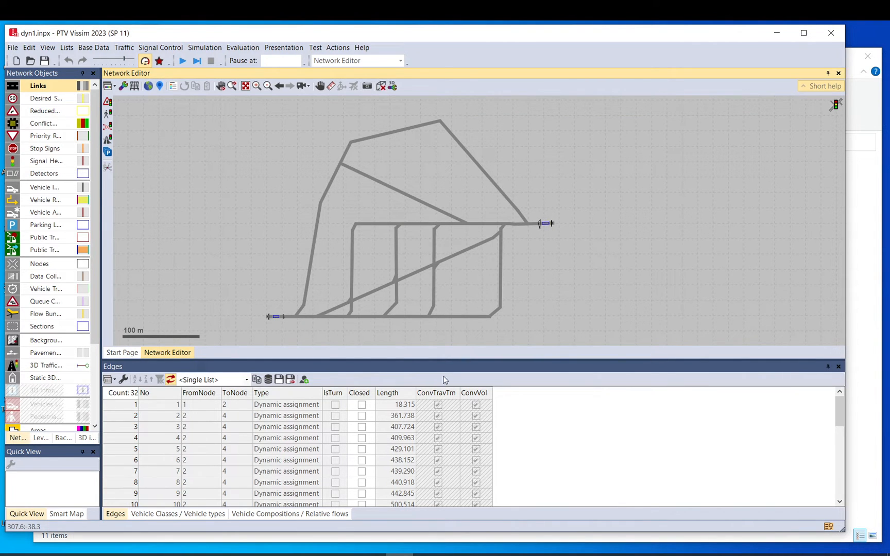
pyautogui.moveTo(481, 532)
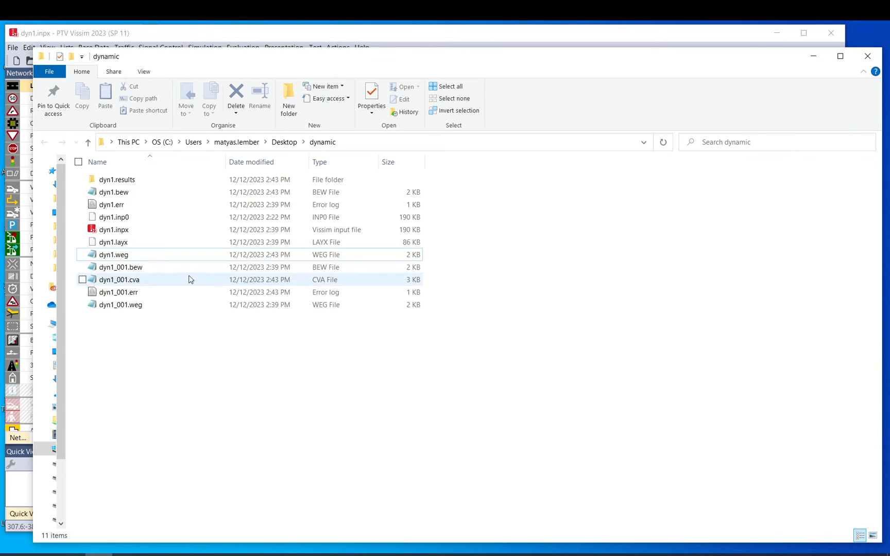
# Step: Reopen dyn1.weg in Notepad and mark the second path row's edge sequence
pyautogui.doubleClick(113, 254)
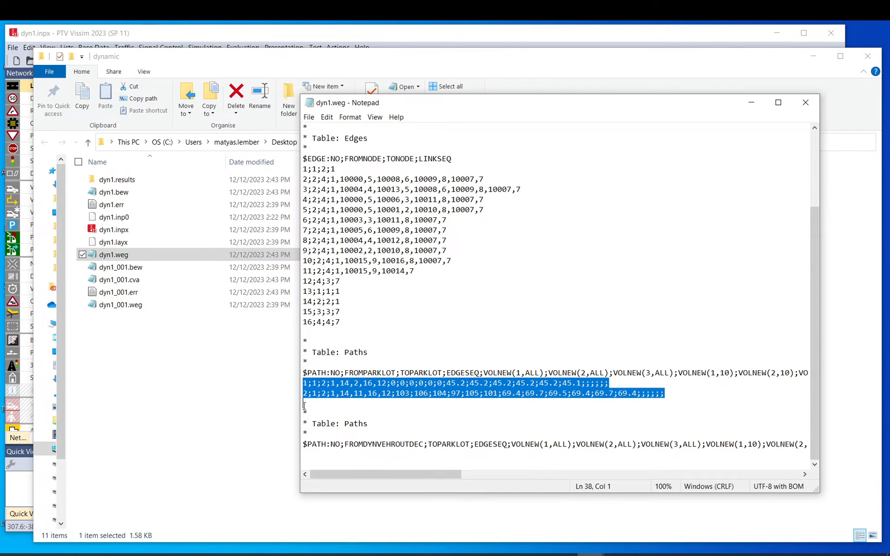
pyautogui.click(327, 393)
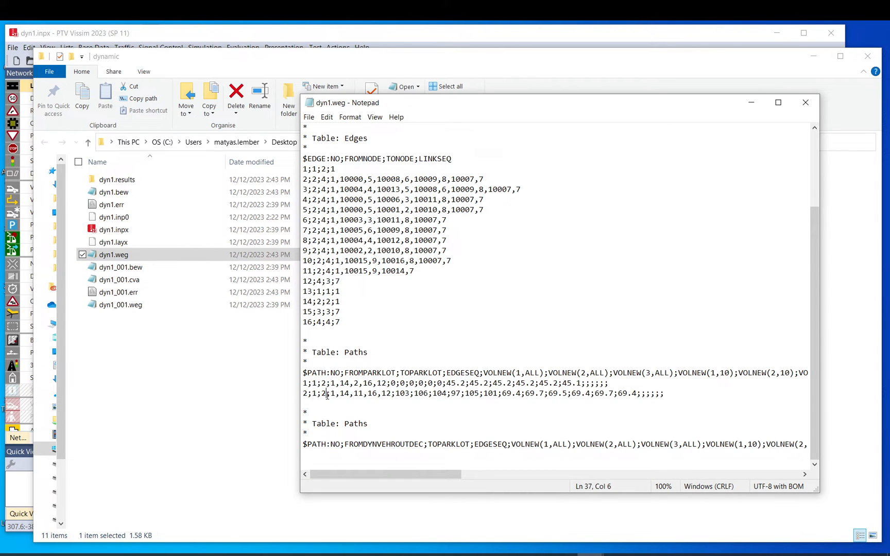
pyautogui.moveTo(331, 393); pyautogui.dragTo(352, 393)
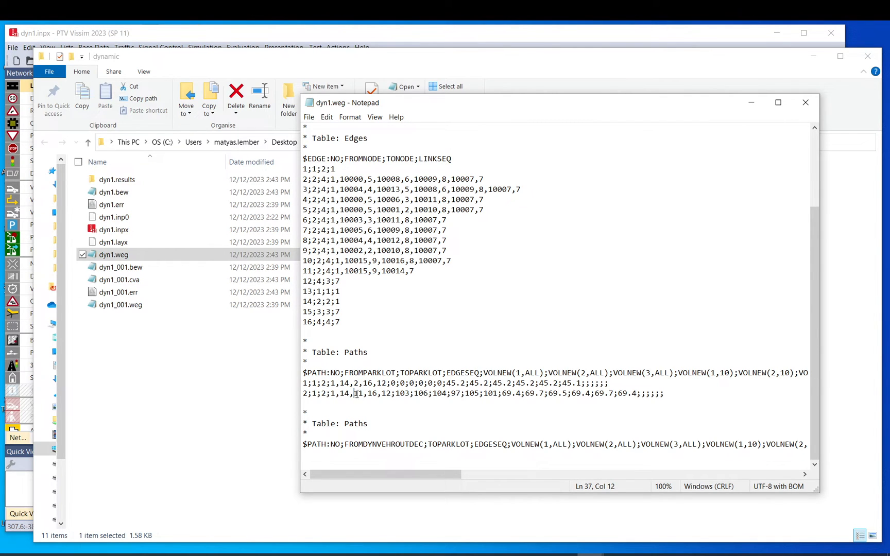
pyautogui.moveTo(355, 394); pyautogui.dragTo(386, 394)
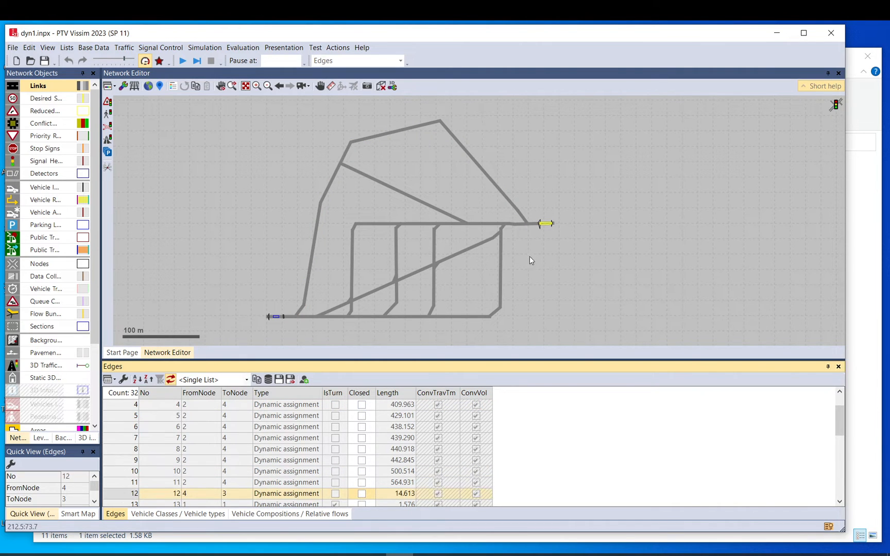
pyautogui.scroll(-3)
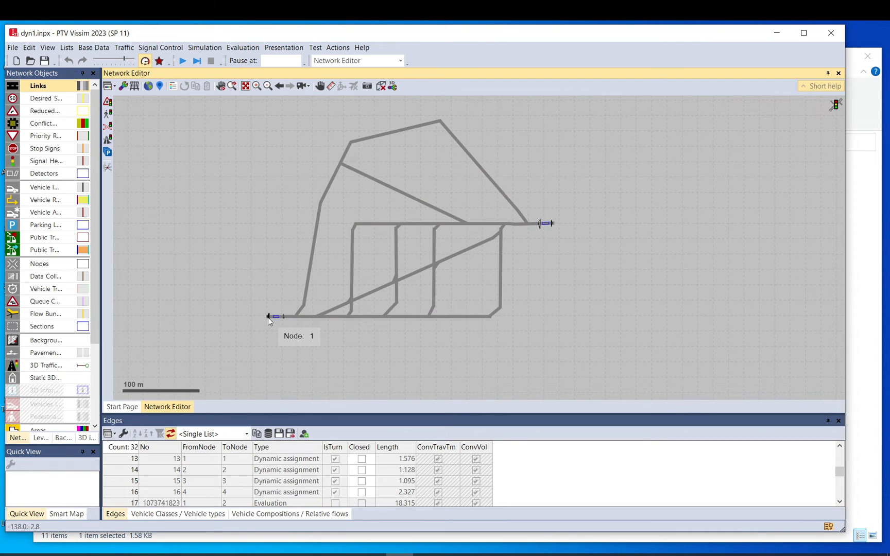
# Step: Turn off Use for evaluation for node 1, keeping it for dynamic assignment
pyautogui.doubleClick(276, 317)
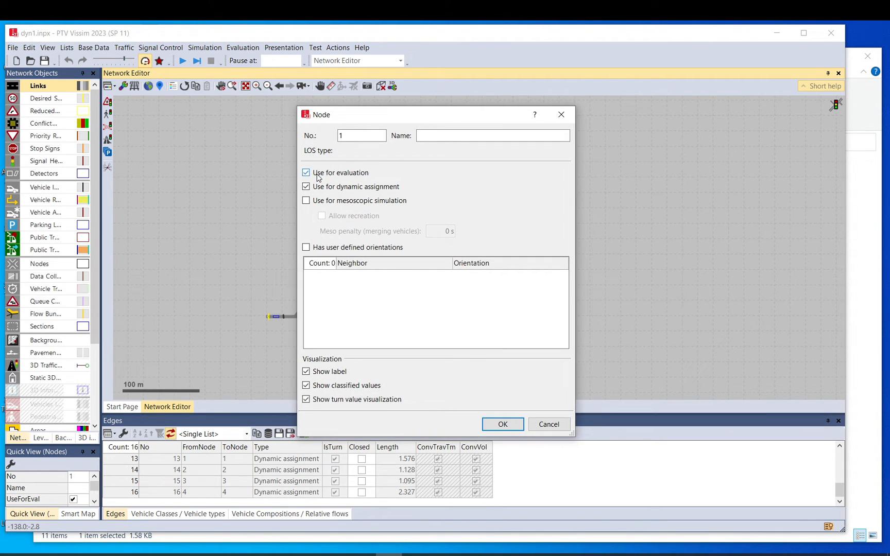
pyautogui.click(306, 173)
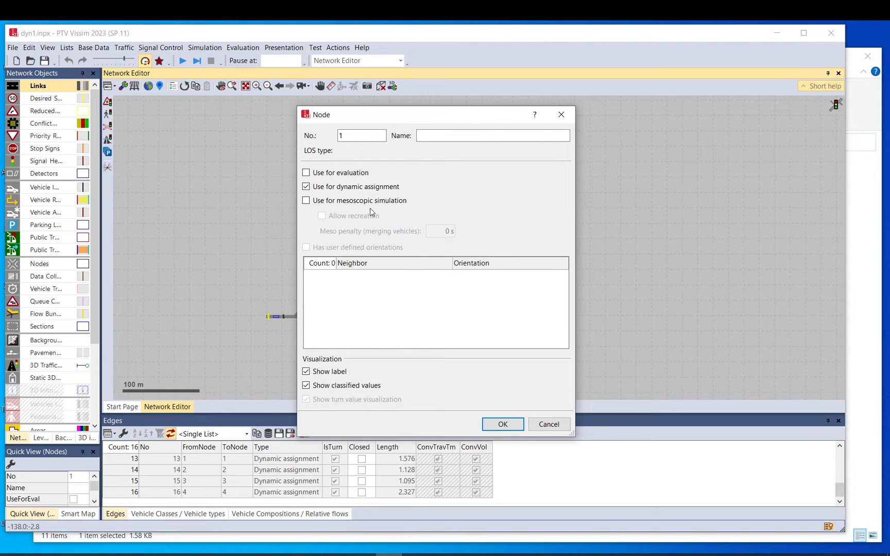
pyautogui.click(502, 425)
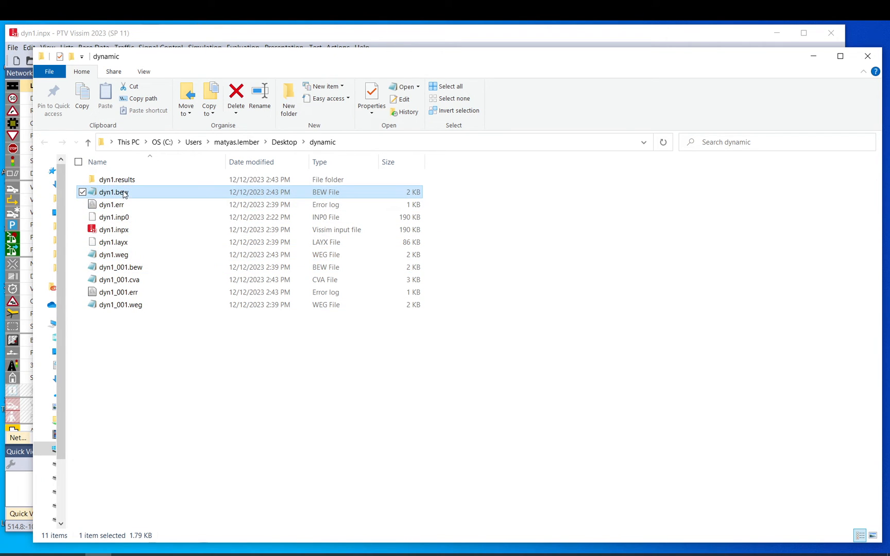
pyautogui.moveTo(111, 192)
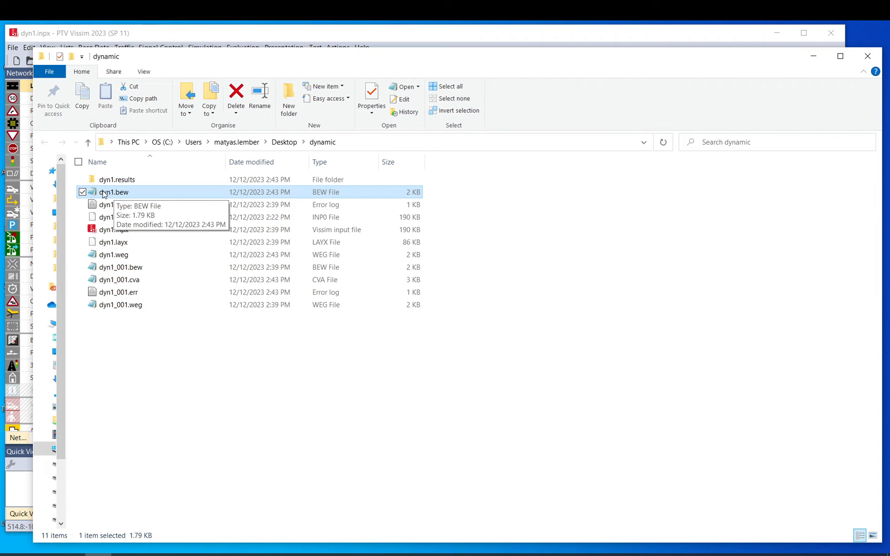
pyautogui.moveTo(116, 192)
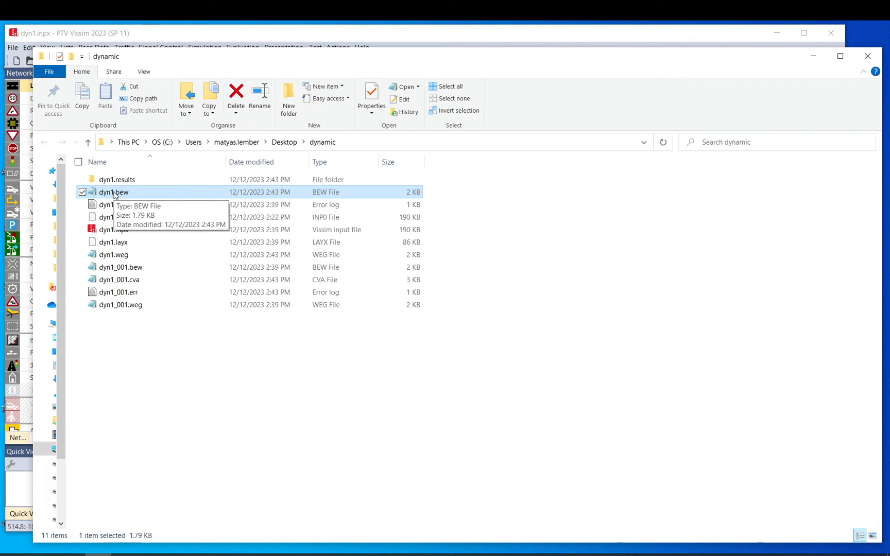
pyautogui.moveTo(118, 194)
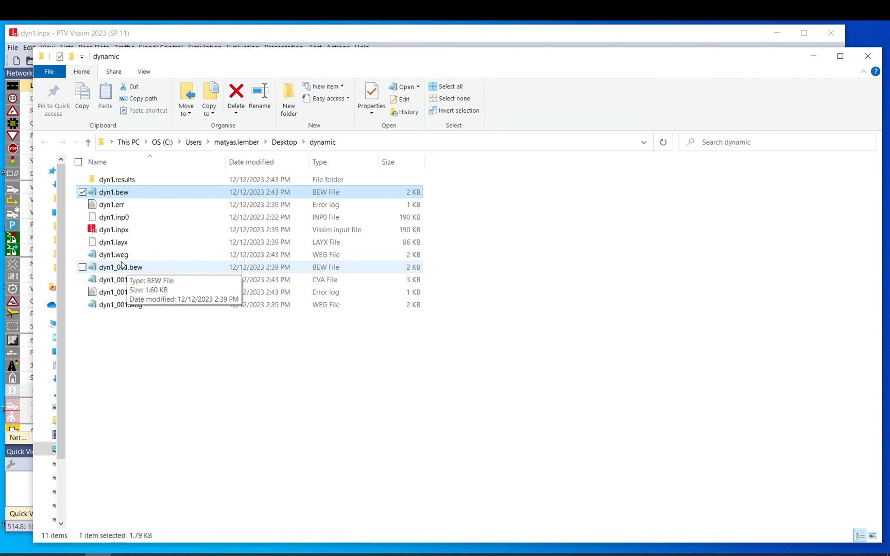
pyautogui.moveTo(124, 269)
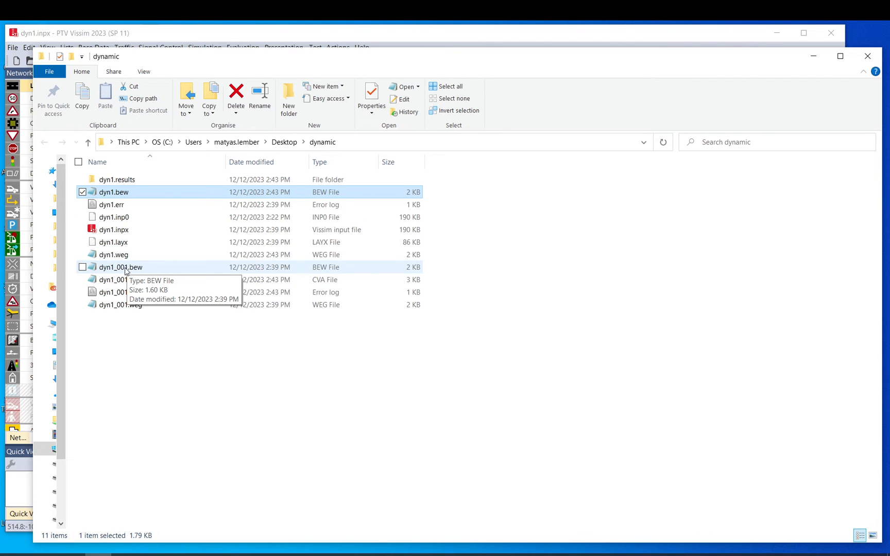
pyautogui.moveTo(136, 274)
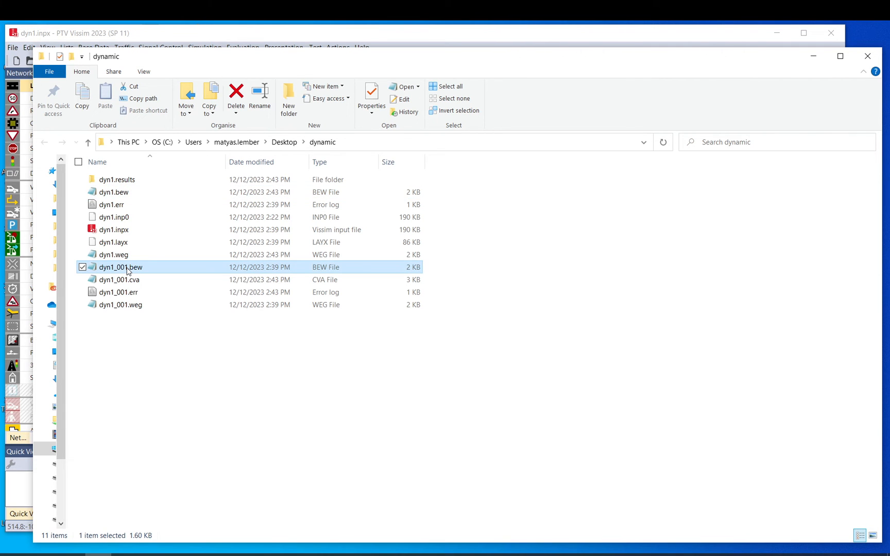
# Step: Open the archived dyn1_001.bew and dyn1_001.weg files in Notepad to read their tables
pyautogui.doubleClick(120, 267)
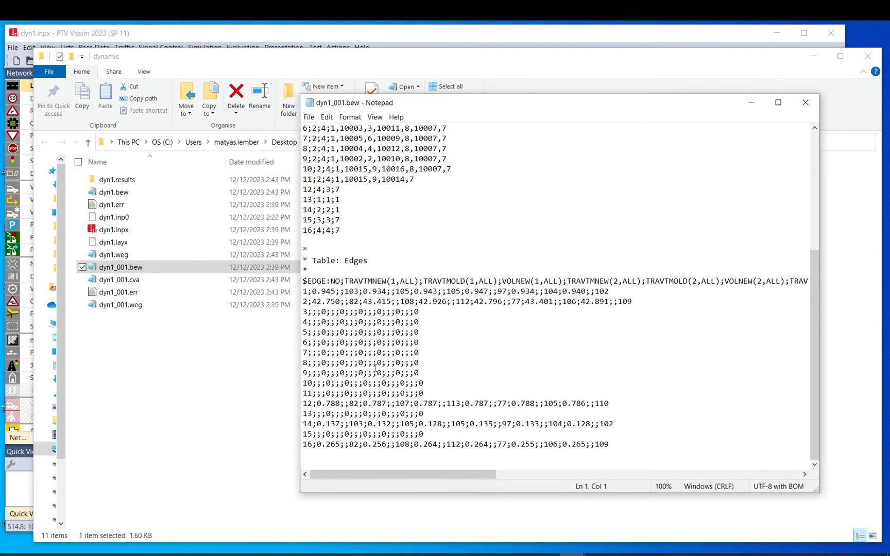
pyautogui.doubleClick(121, 305)
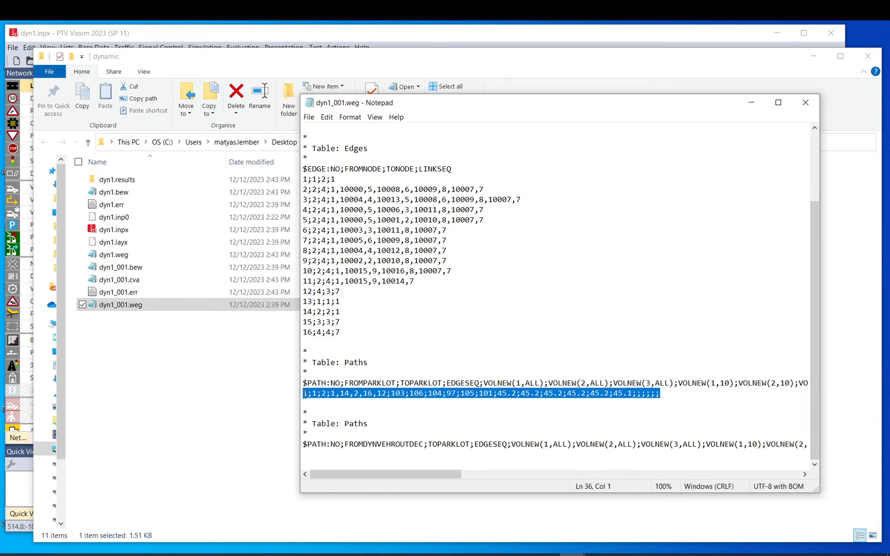
pyautogui.click(120, 305)
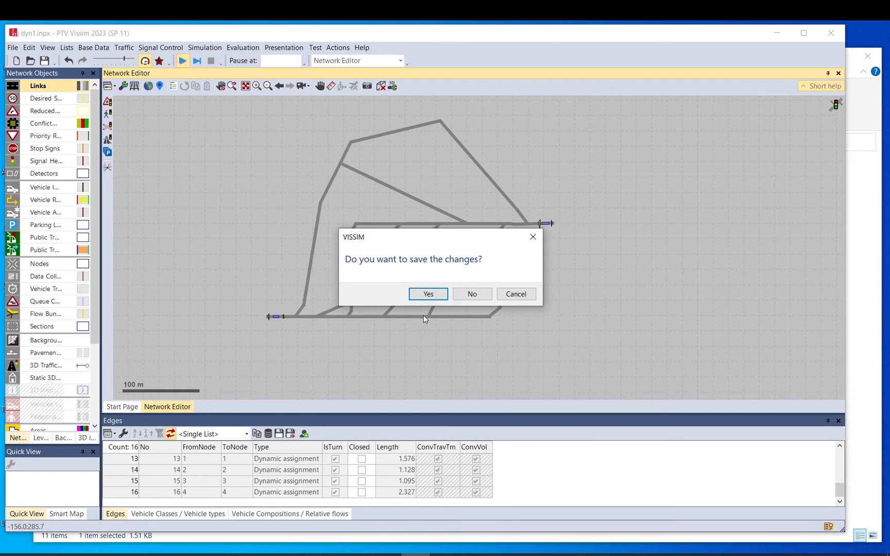
# Step: Answer the save-changes prompt to return to the network and run messages
pyautogui.click(428, 294)
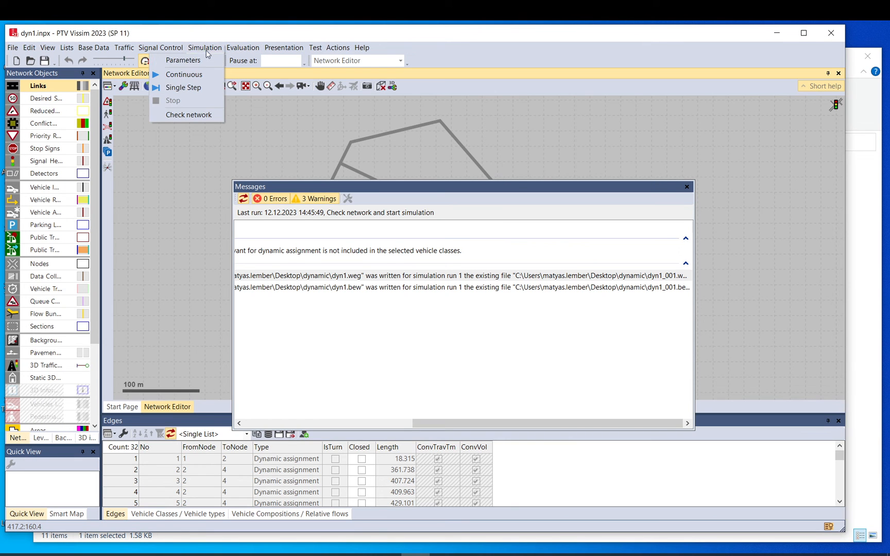
# Step: Set Number of runs to 3 in the simulation parameters
pyautogui.click(182, 60)
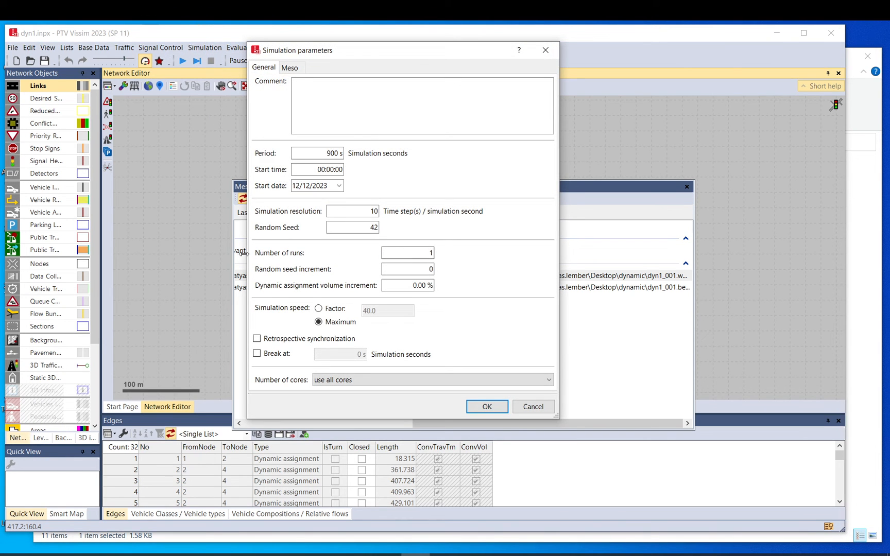
pyautogui.click(407, 252)
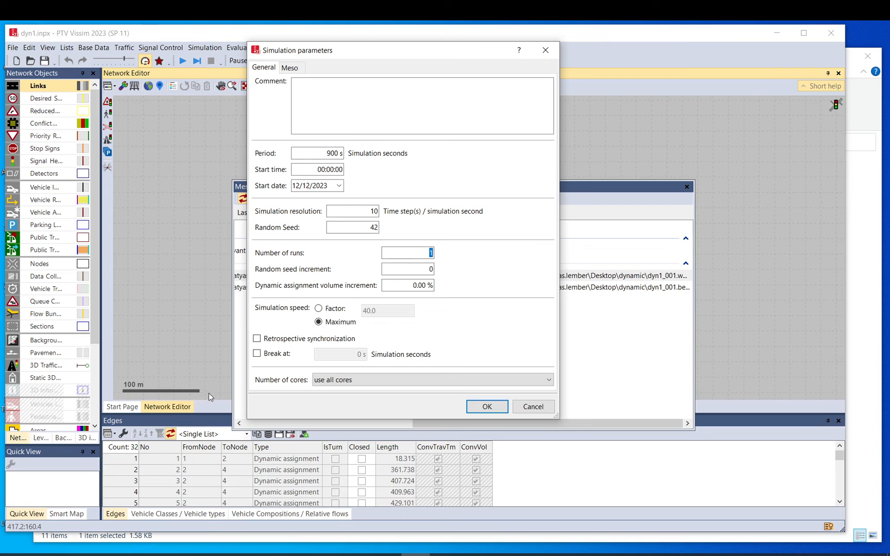
pyautogui.moveTo(220, 322)
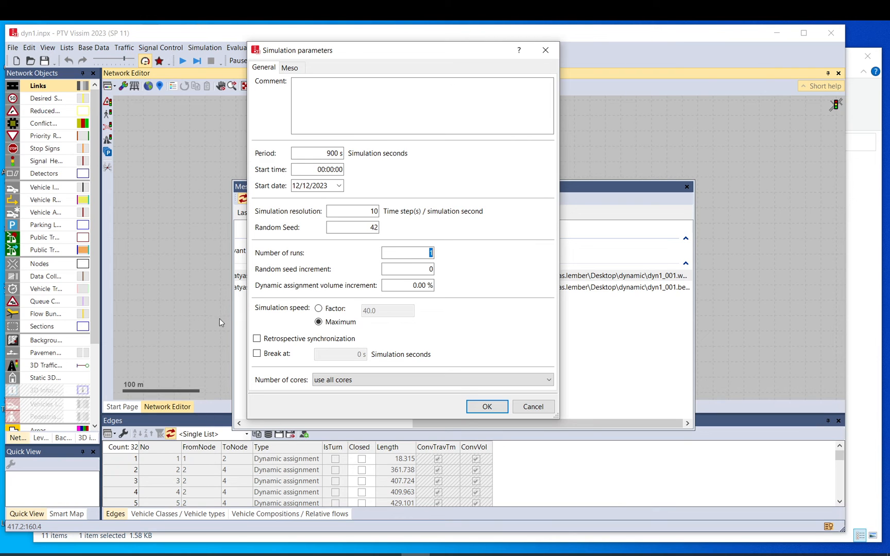
pyautogui.write('3')
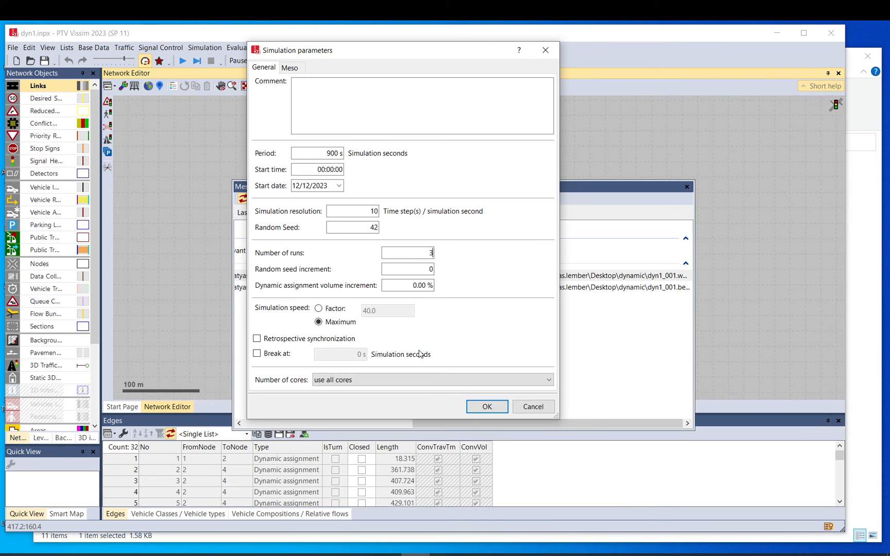
pyautogui.click(486, 407)
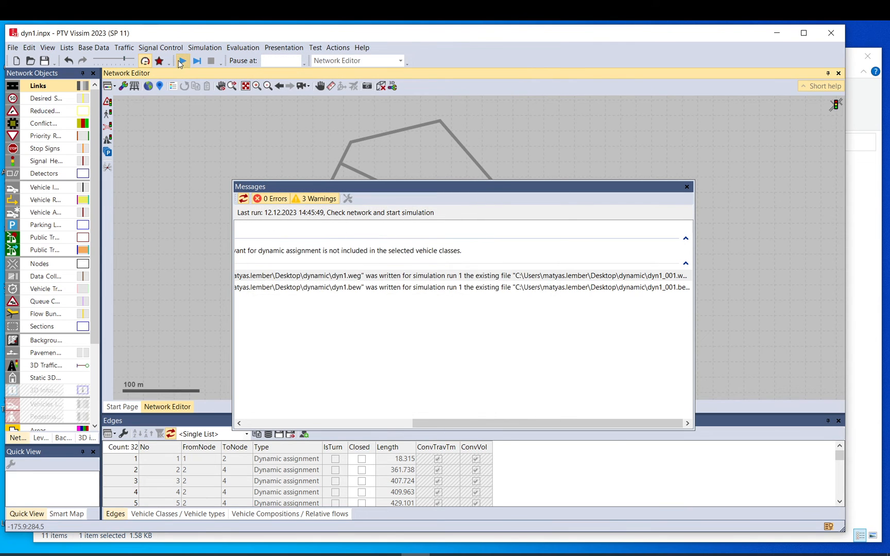
# Step: Start the multi-run simulation in Quick Mode to produce dyn1_002 and dyn1_003 outputs
pyautogui.click(181, 61)
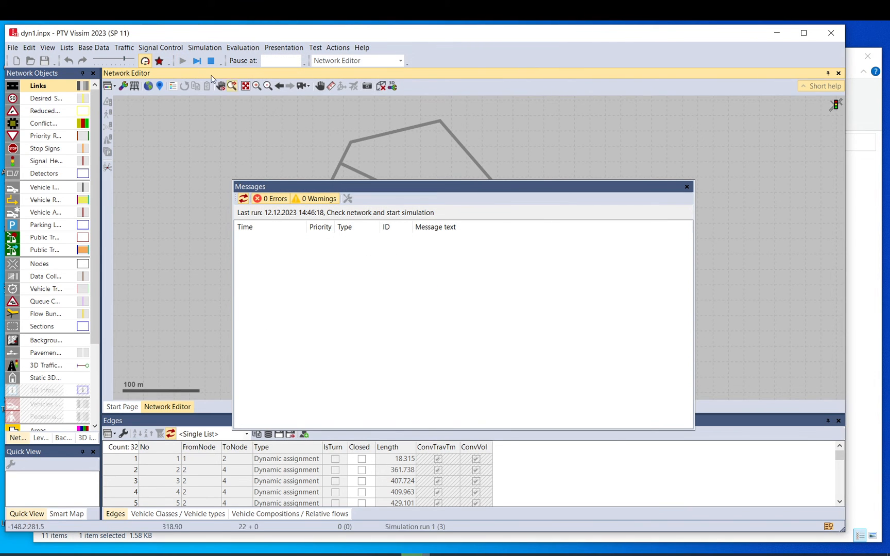
pyautogui.click(145, 61)
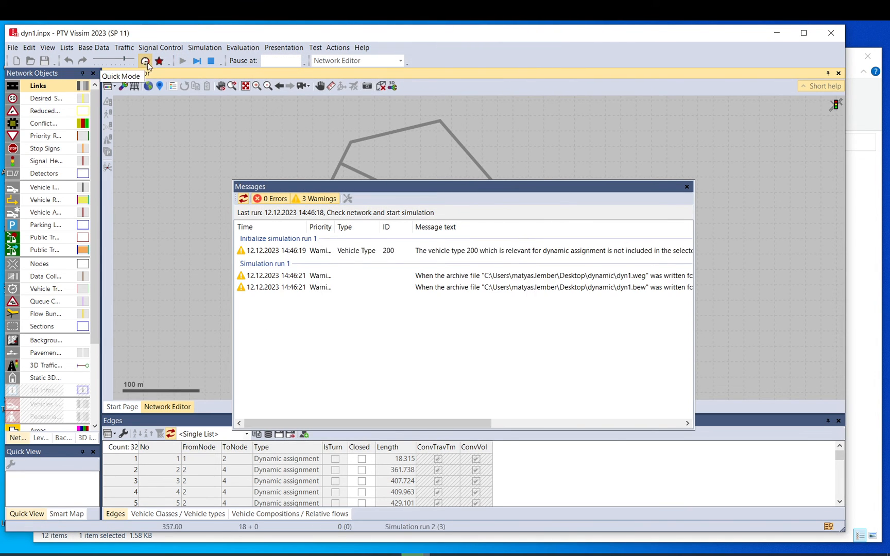
pyautogui.click(145, 60)
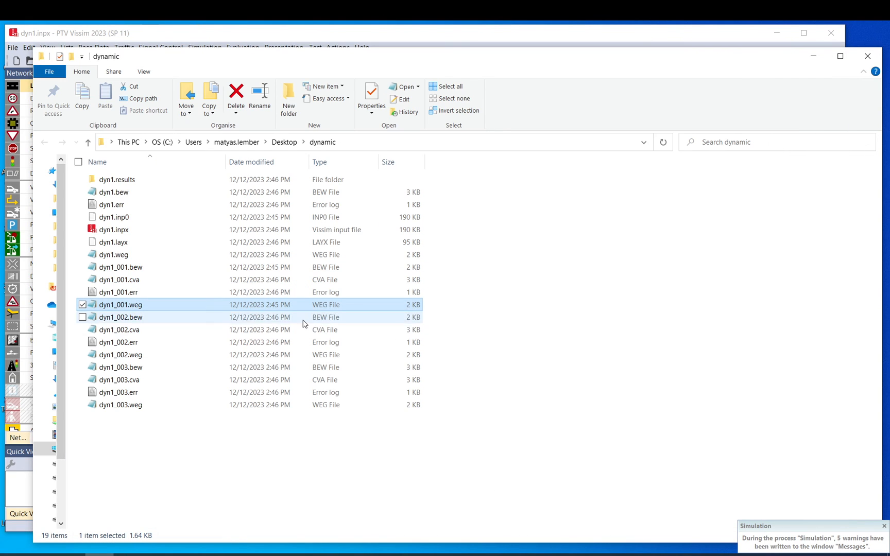
# Step: Select all twelve dyn1_001 to dyn1_003 output files in the dynamic folder
pyautogui.click(121, 354)
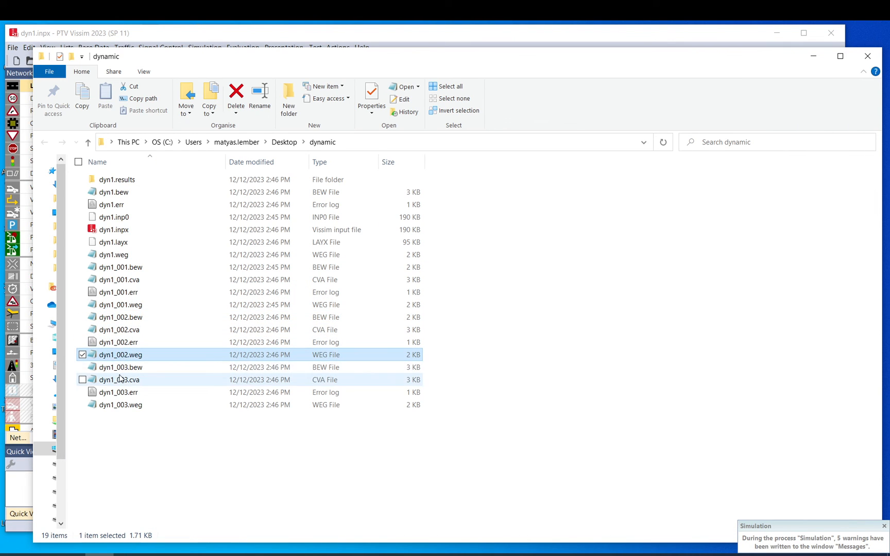
pyautogui.click(121, 405)
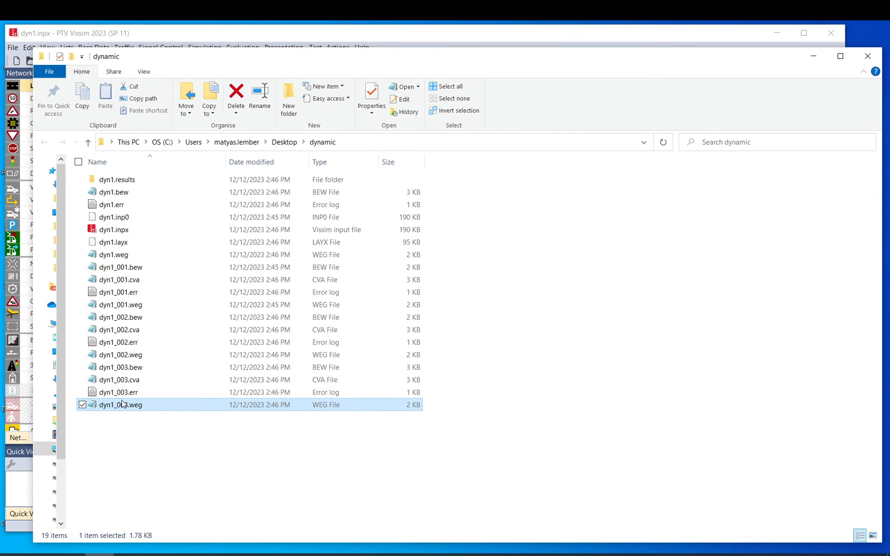
pyautogui.moveTo(120, 405)
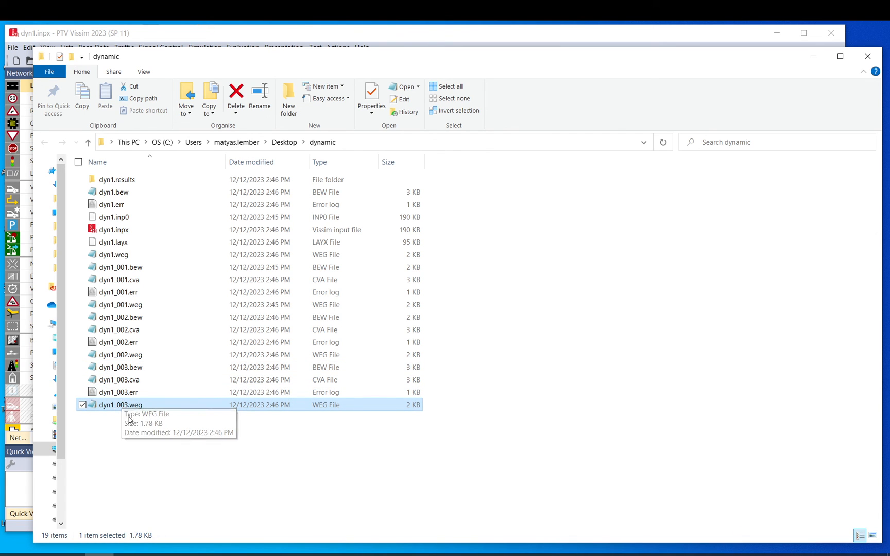
pyautogui.click(121, 266)
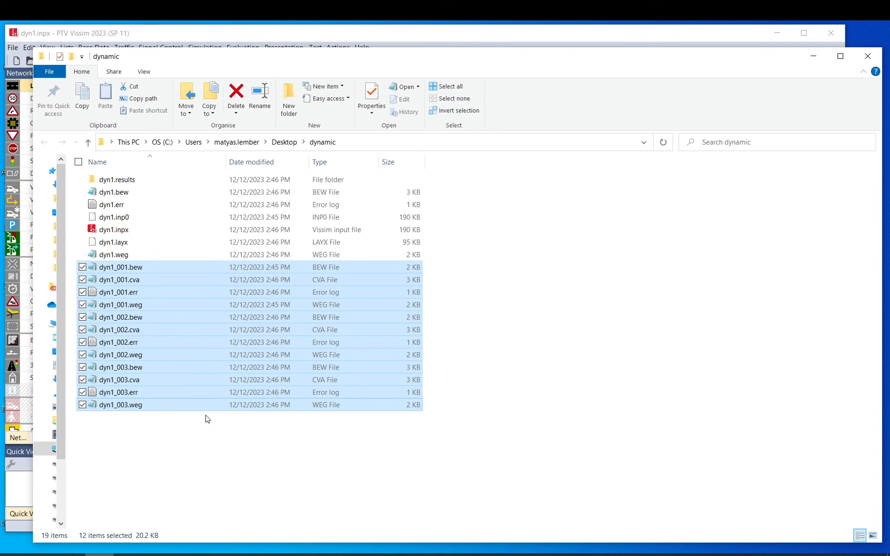
pyautogui.moveTo(166, 444)
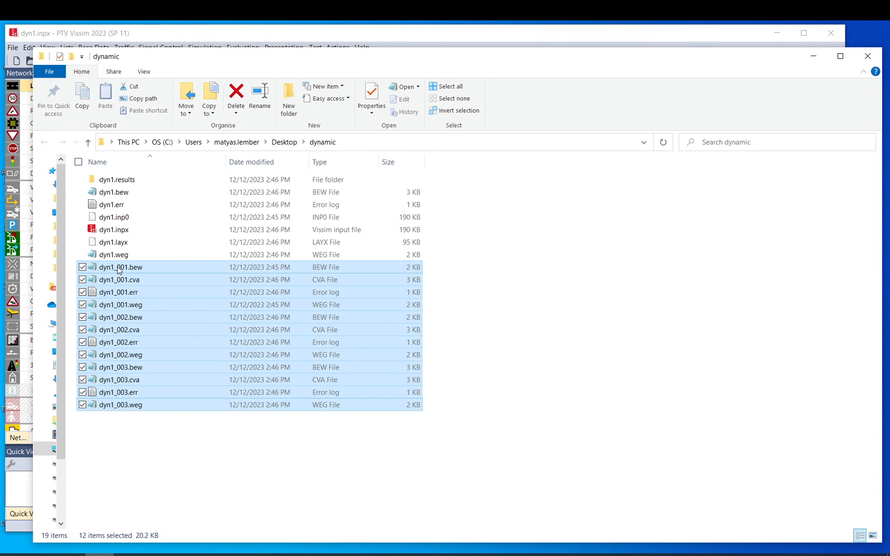
pyautogui.moveTo(120, 267)
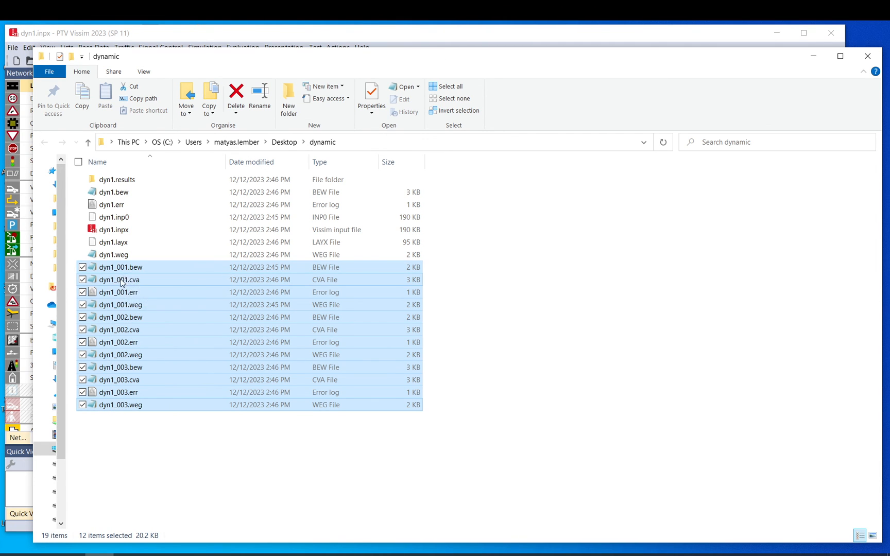
pyautogui.moveTo(151, 274)
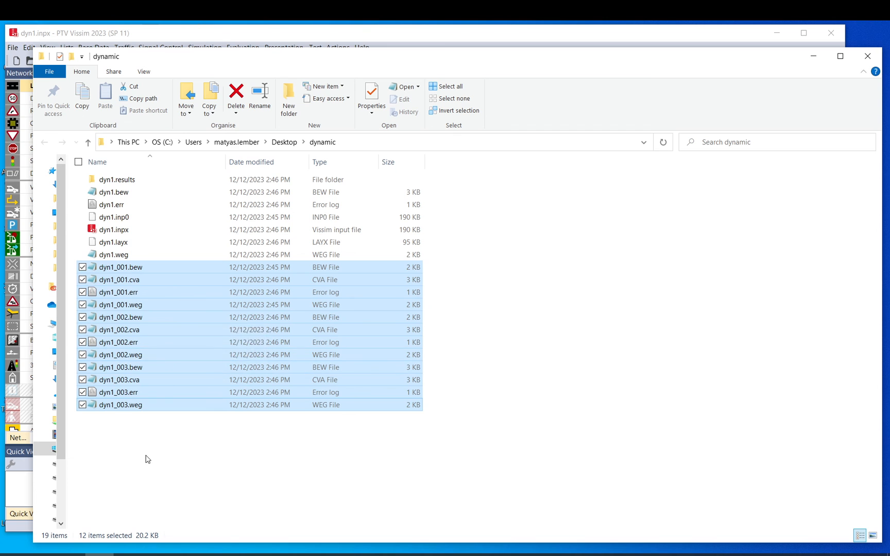
pyautogui.moveTo(119, 279)
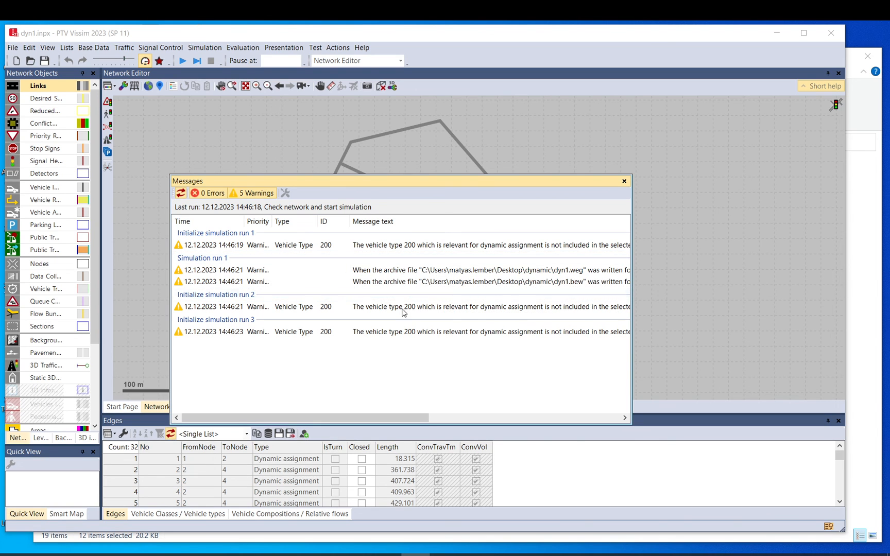
# Step: Close the Messages window listing 0 errors and 5 warnings from the three runs
pyautogui.click(624, 180)
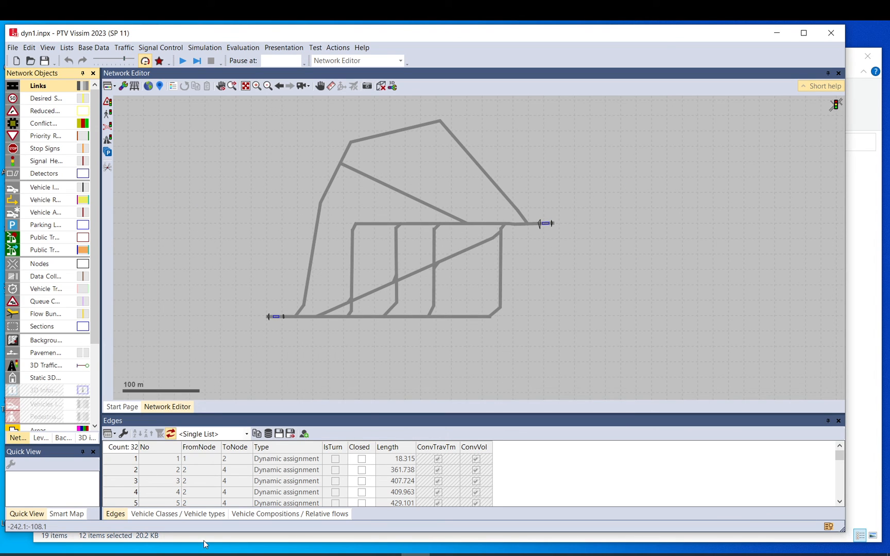
pyautogui.moveTo(379, 135)
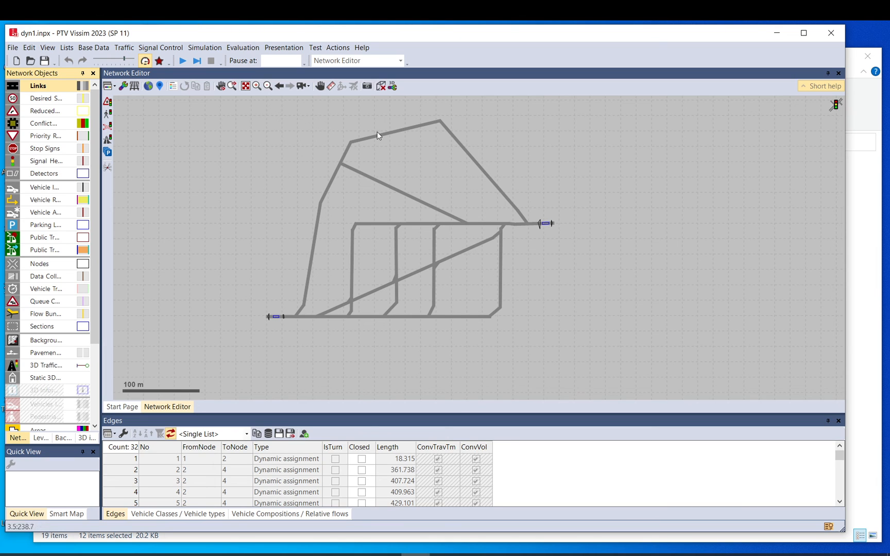
pyautogui.moveTo(514, 315)
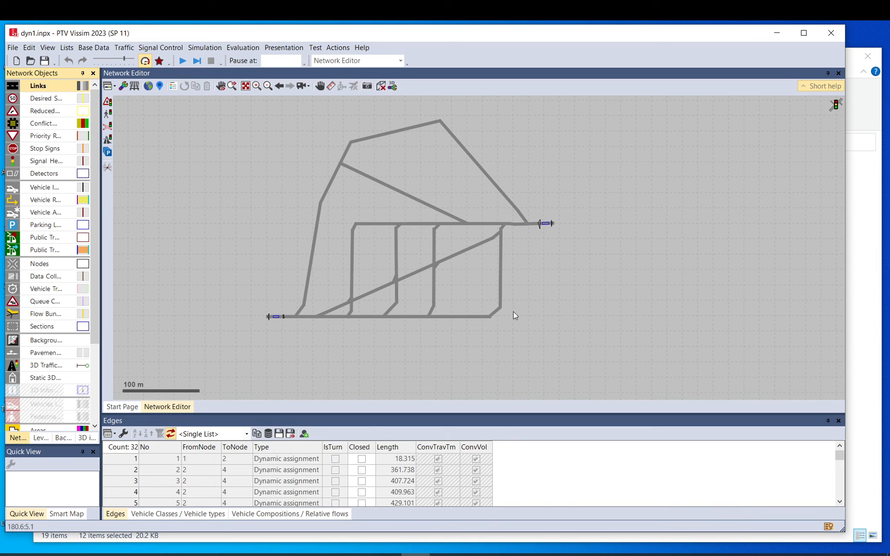
pyautogui.moveTo(357, 187)
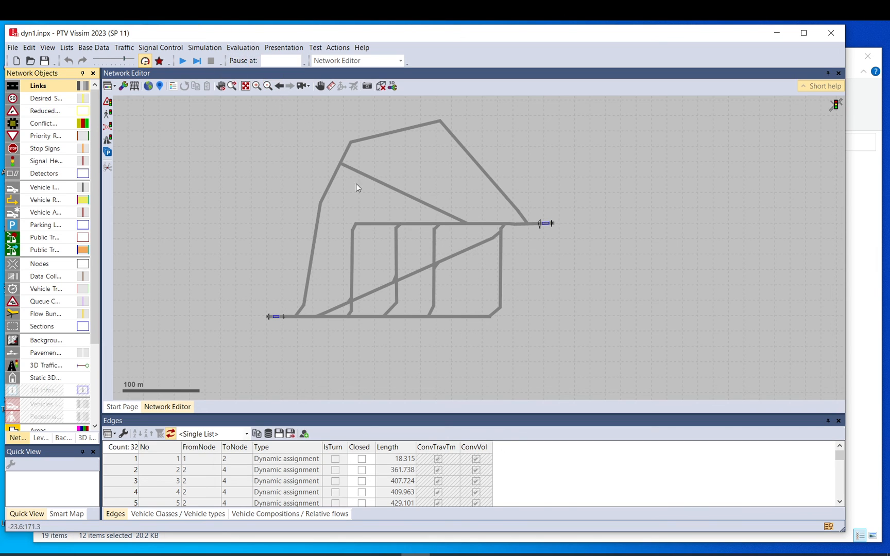
pyautogui.moveTo(593, 486)
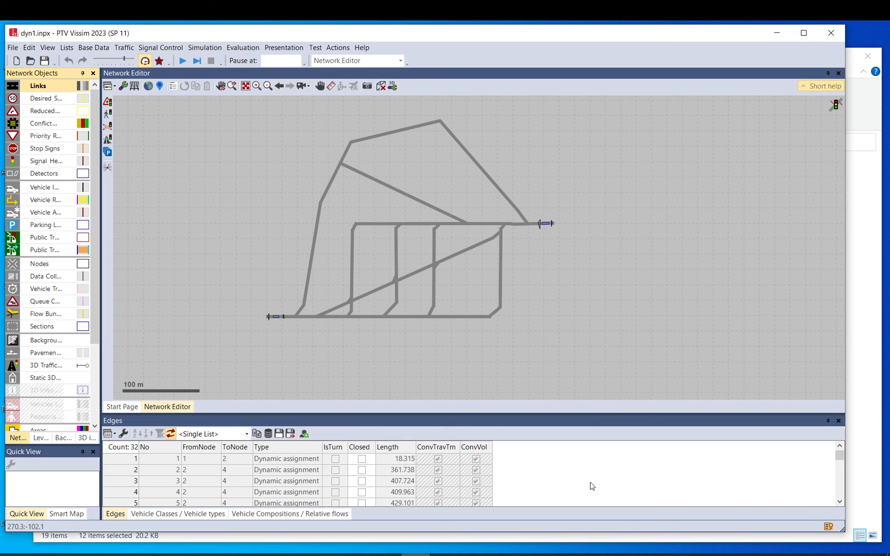